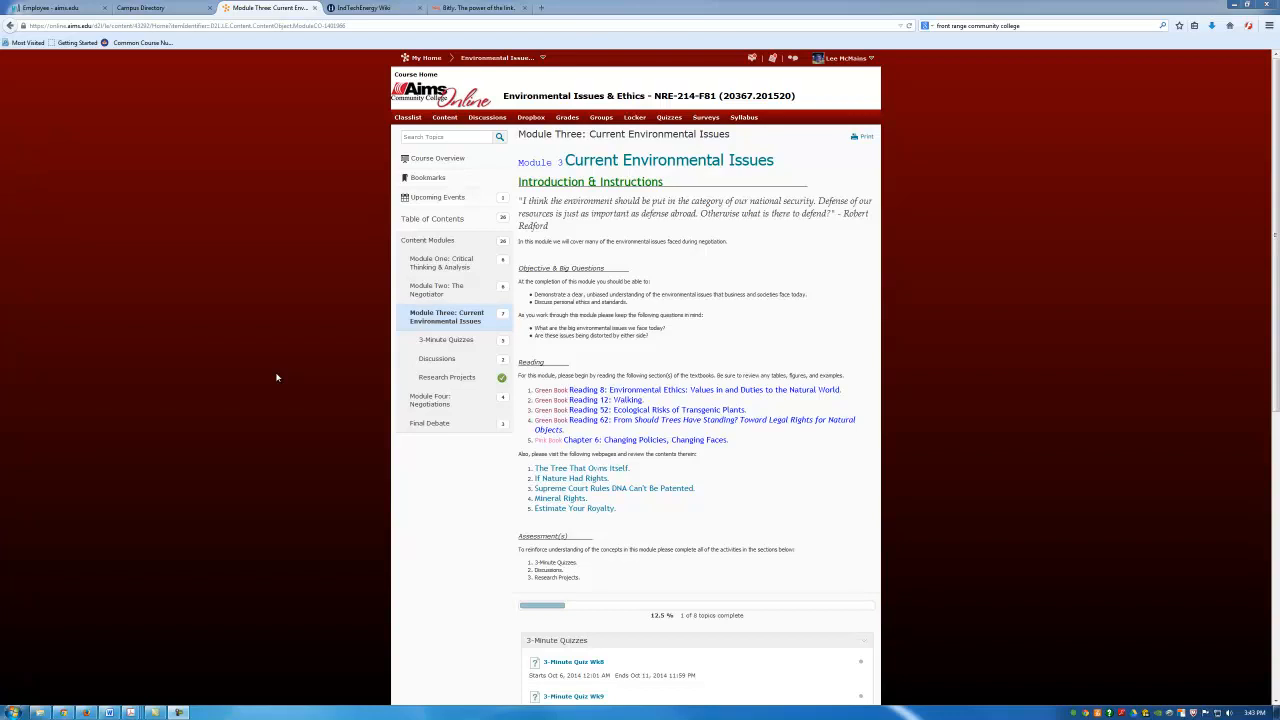
{"action": "mouse_move", "coordinate": [676, 392]}
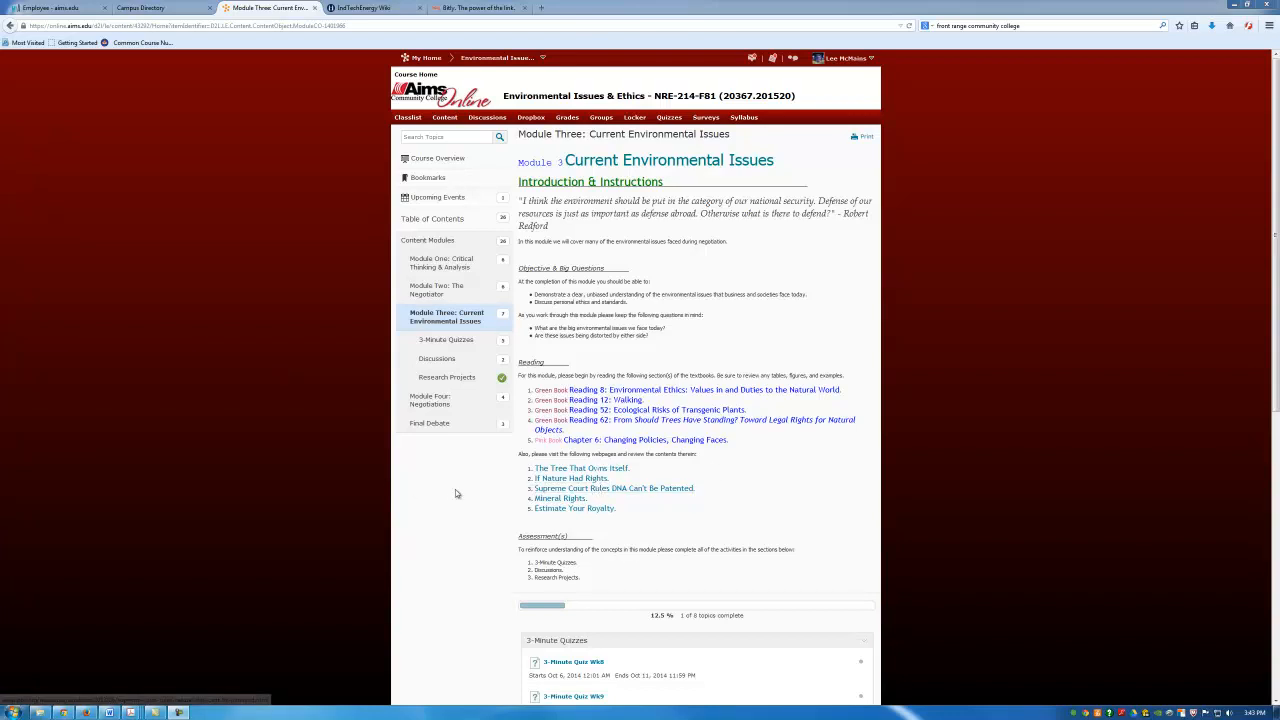
Scroll Module Three down to the Research Projects topics and course wikispace link.
{"action": "scroll", "scroll_direction": "down", "scroll_amount": 3}
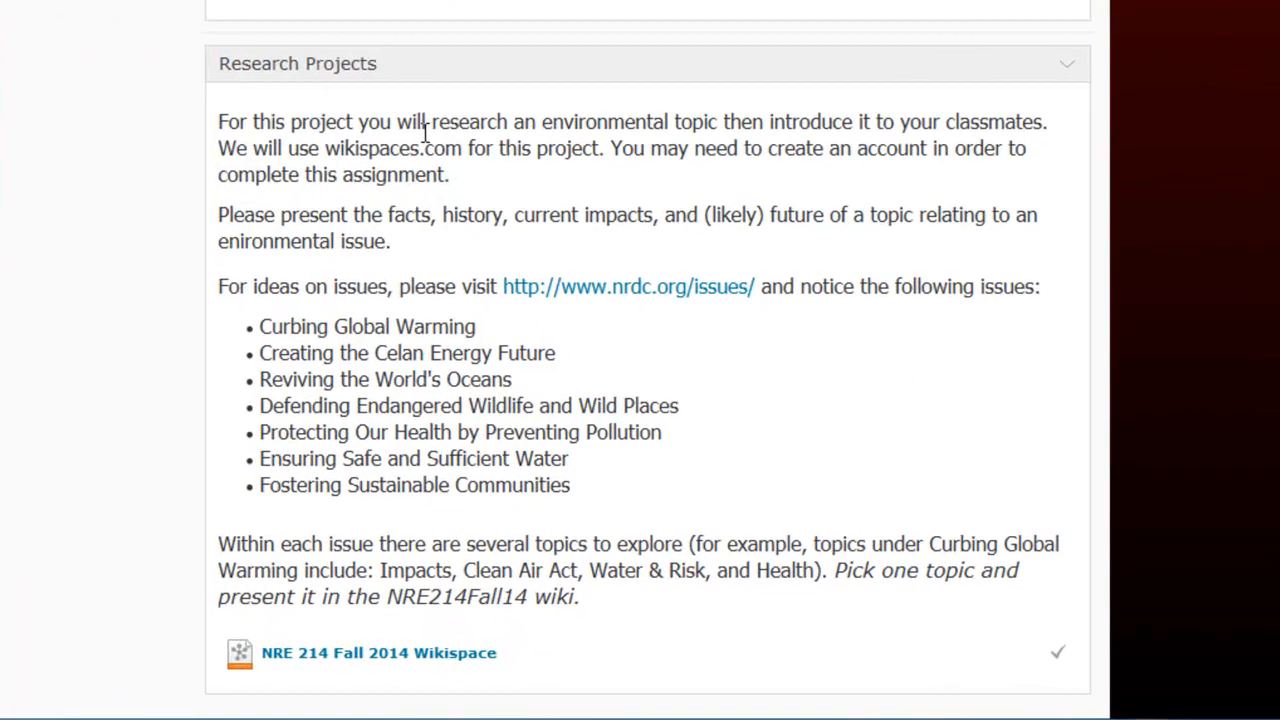
{"action": "scroll", "scroll_direction": "up", "scroll_amount": 3}
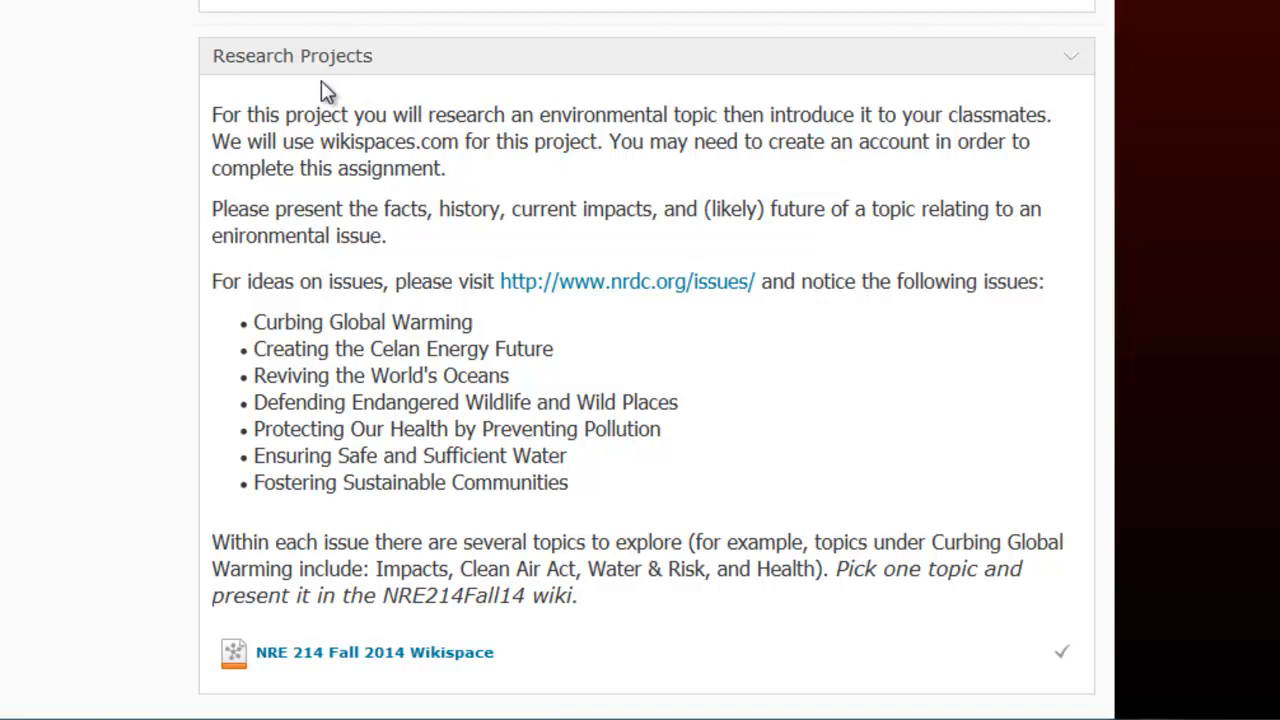
{"action": "mouse_move", "coordinate": [351, 135]}
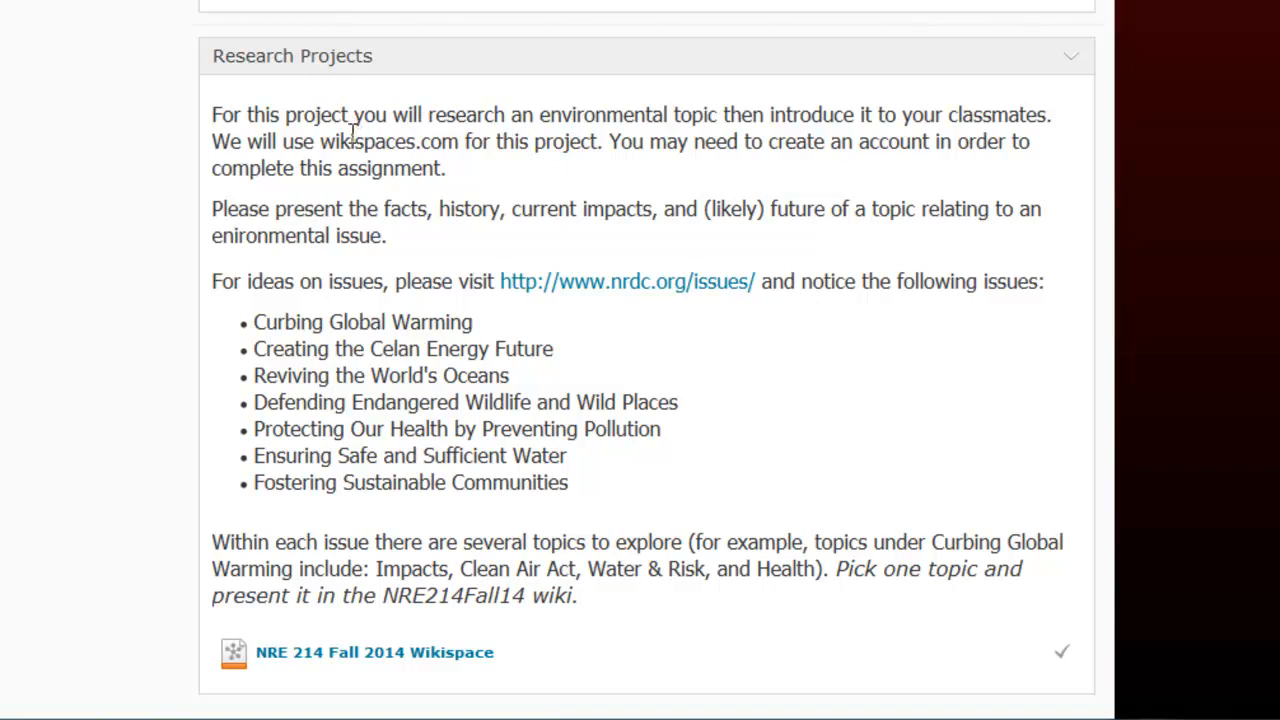
{"action": "mouse_move", "coordinate": [322, 142]}
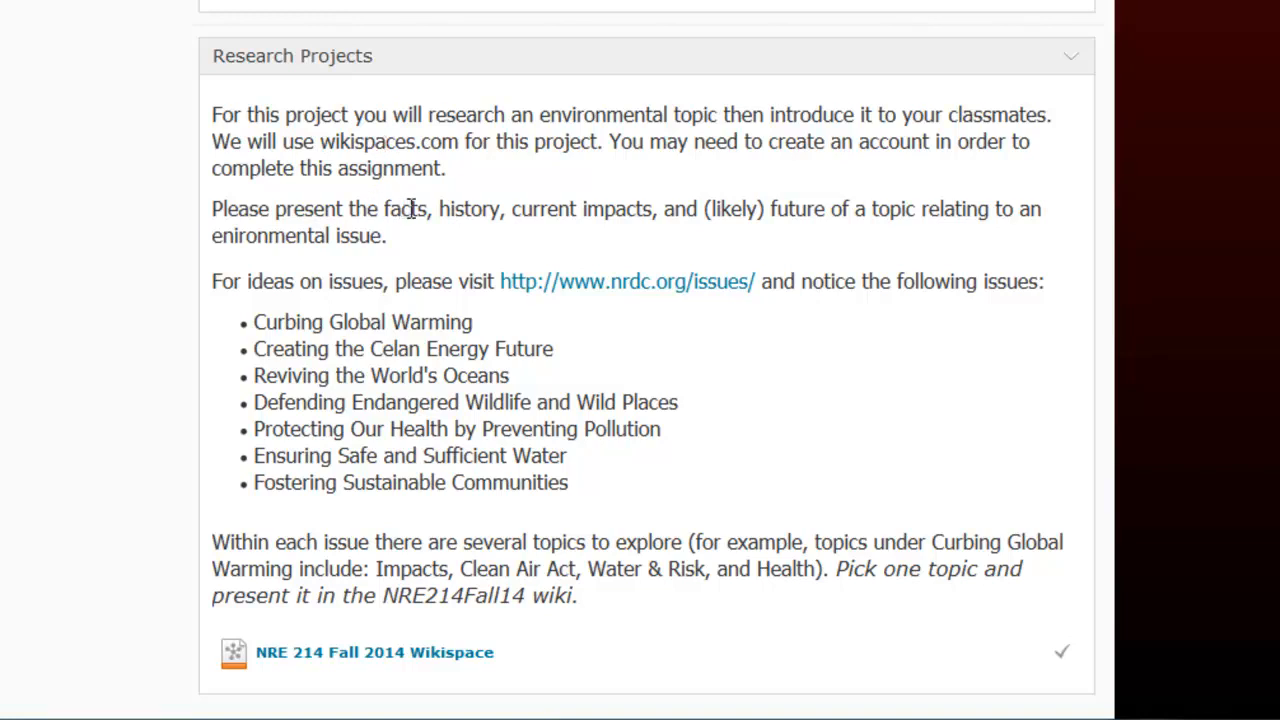
{"action": "mouse_move", "coordinate": [615, 238]}
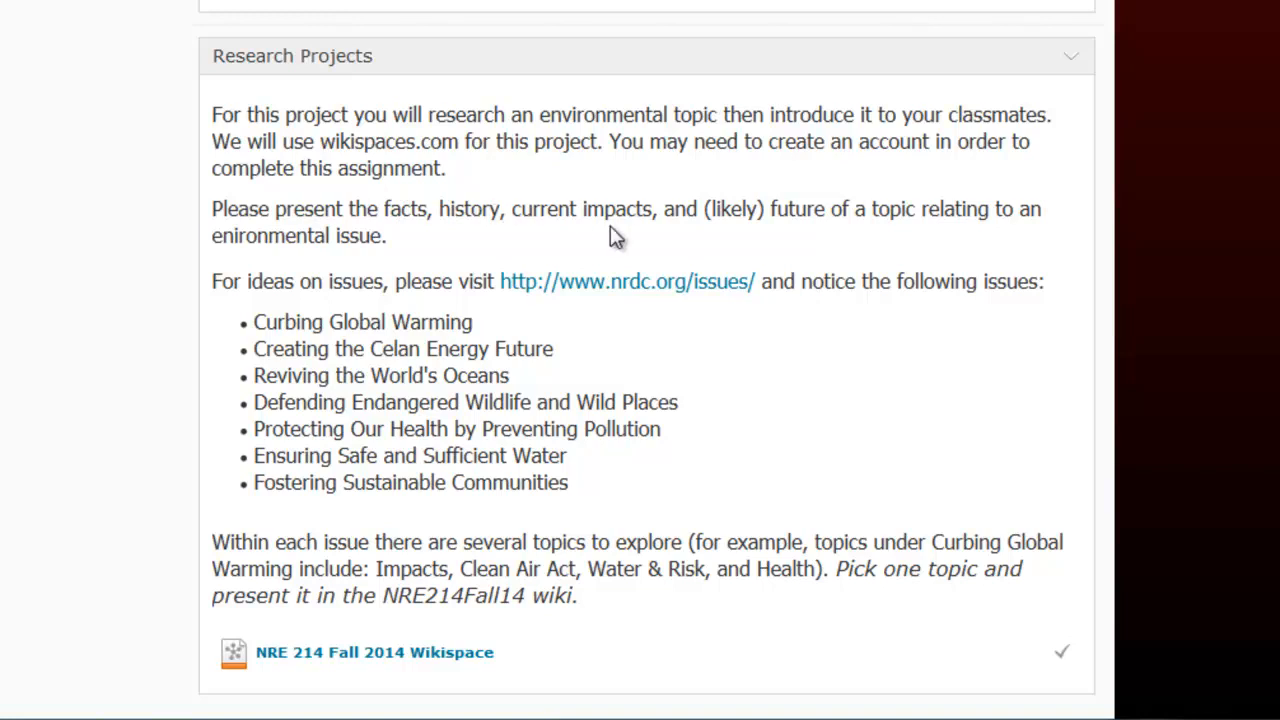
{"action": "mouse_move", "coordinate": [805, 223]}
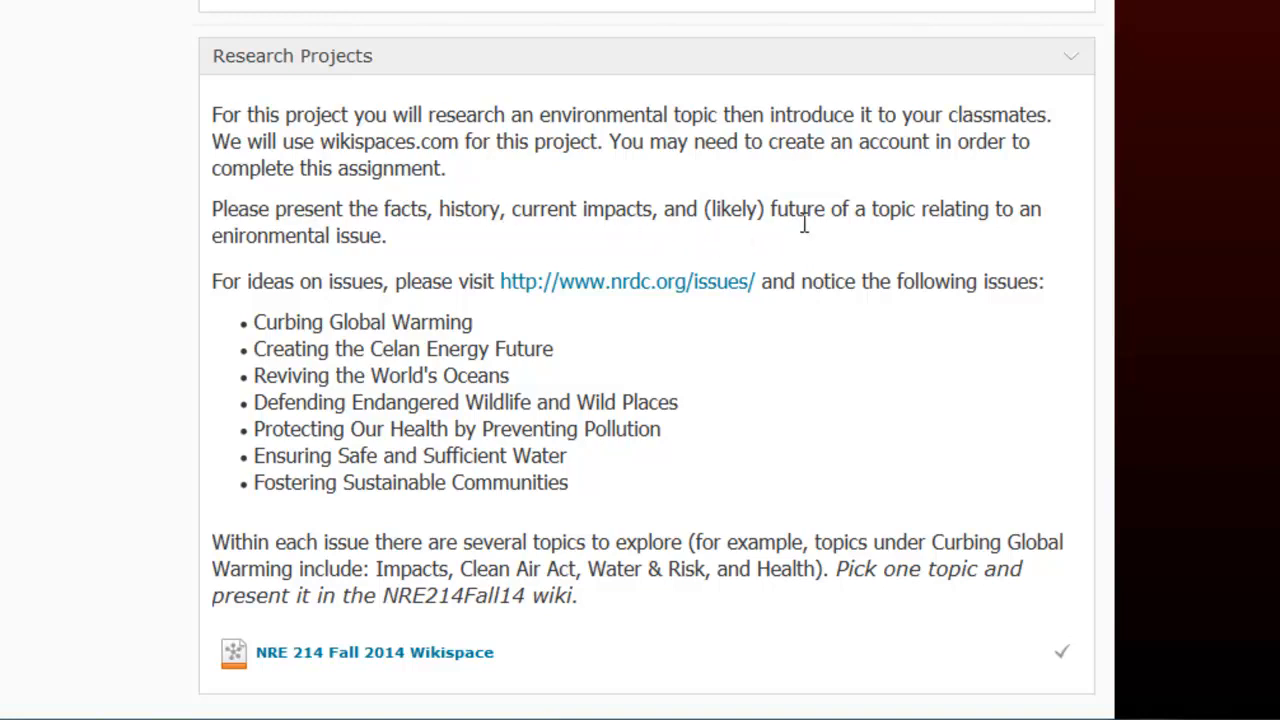
{"action": "mouse_move", "coordinate": [807, 237]}
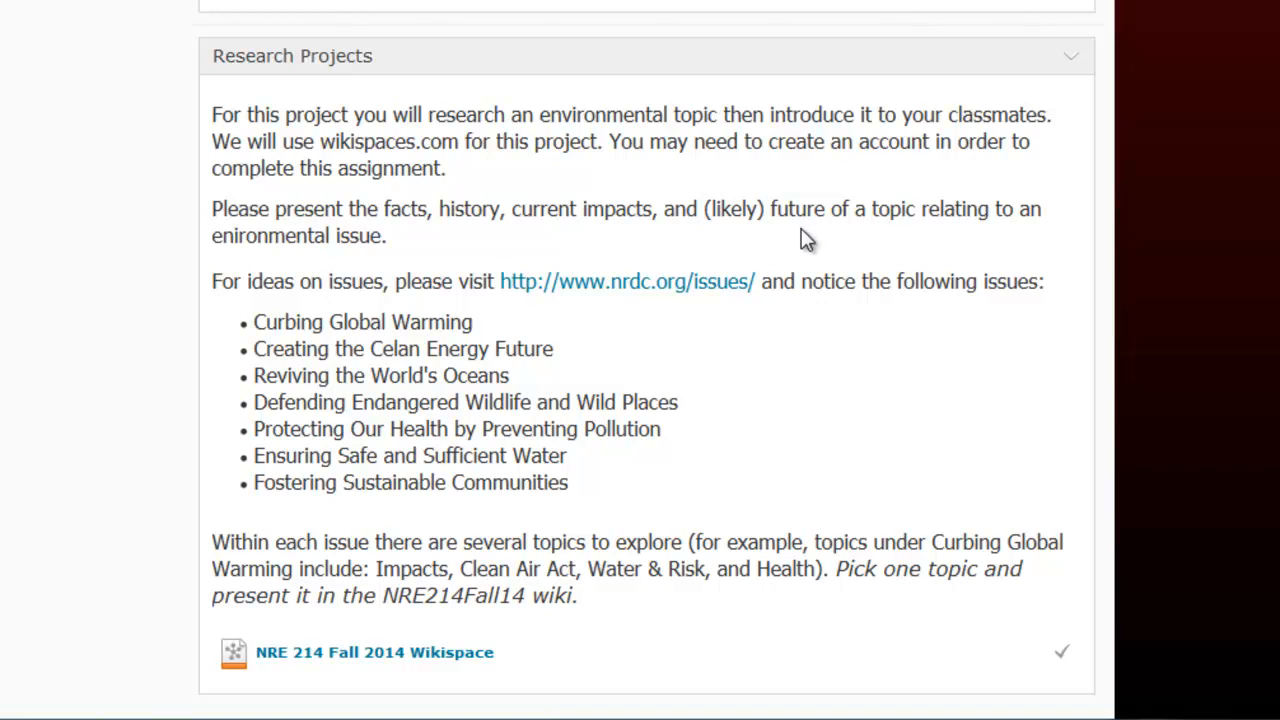
{"action": "mouse_move", "coordinate": [790, 243]}
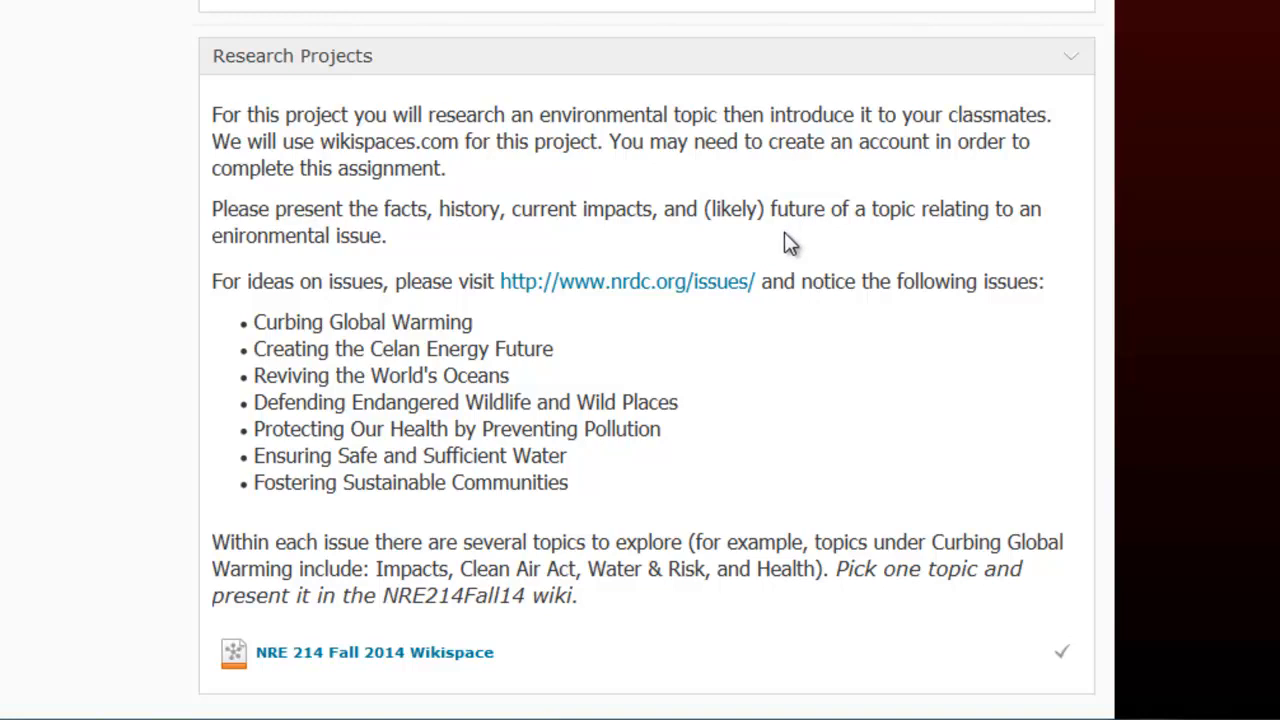
{"action": "mouse_move", "coordinate": [505, 255]}
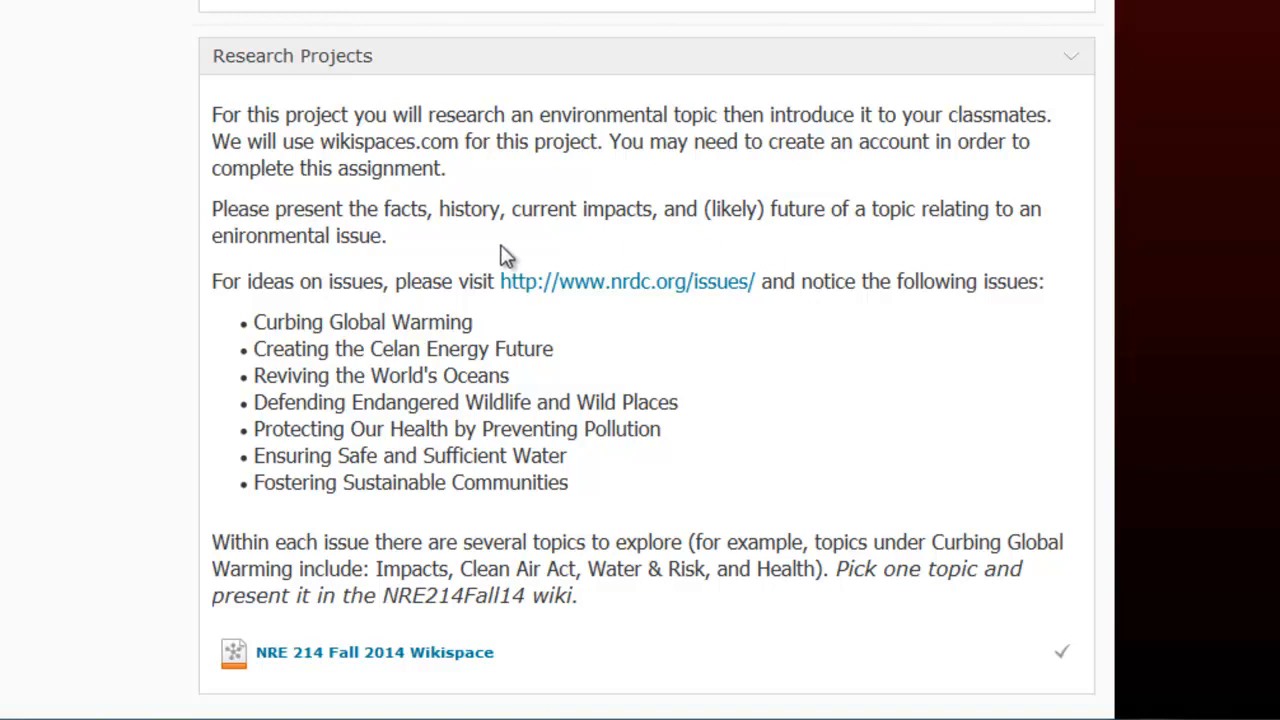
{"action": "mouse_move", "coordinate": [500, 281]}
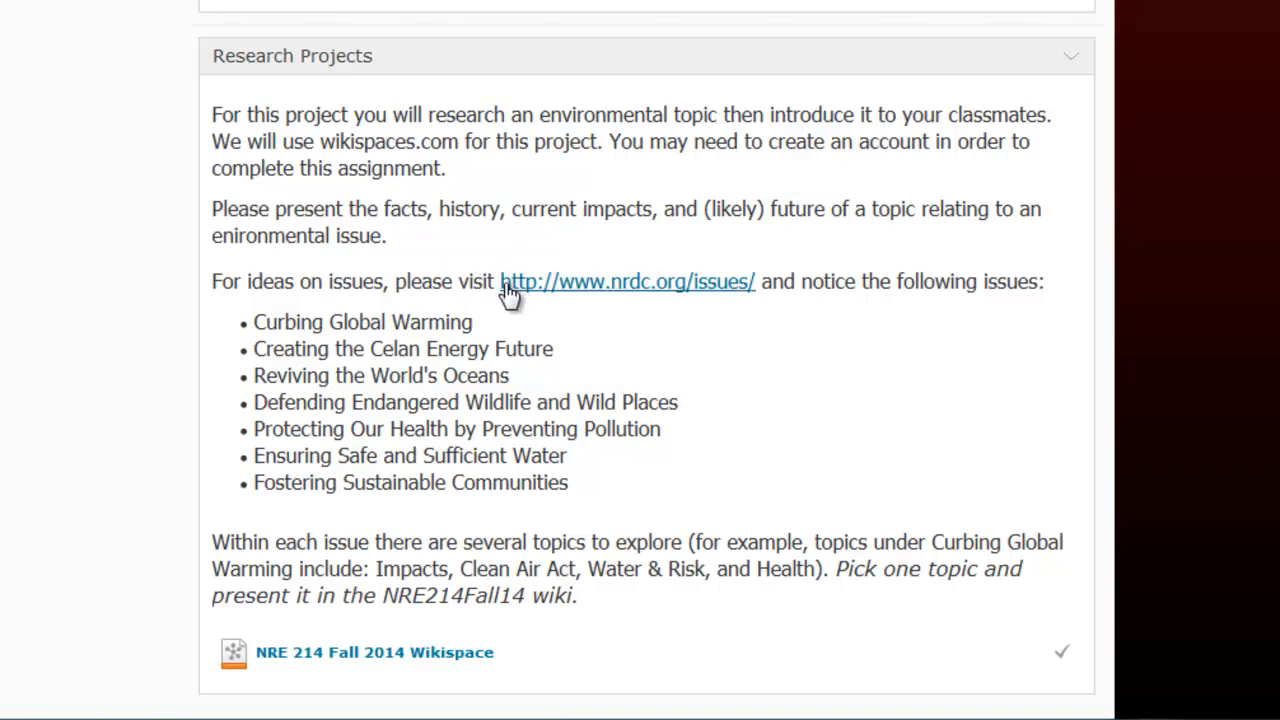
{"action": "mouse_move", "coordinate": [538, 295]}
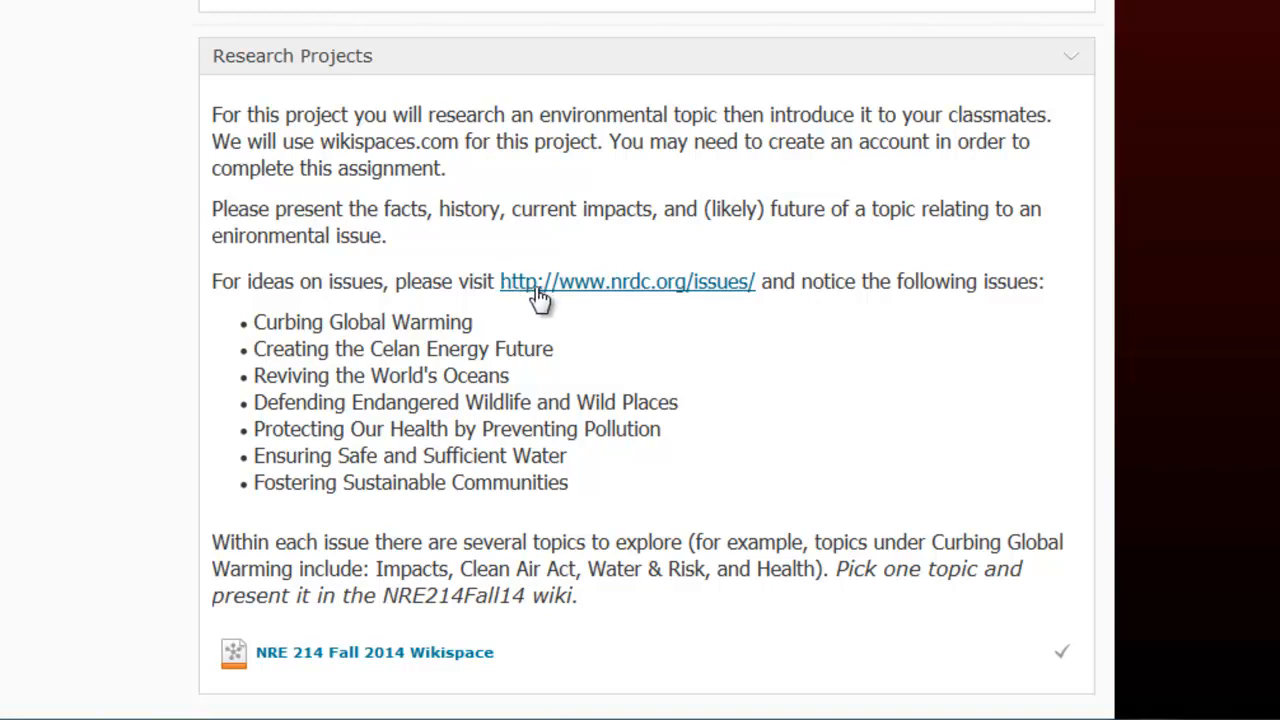
{"action": "mouse_move", "coordinate": [419, 381]}
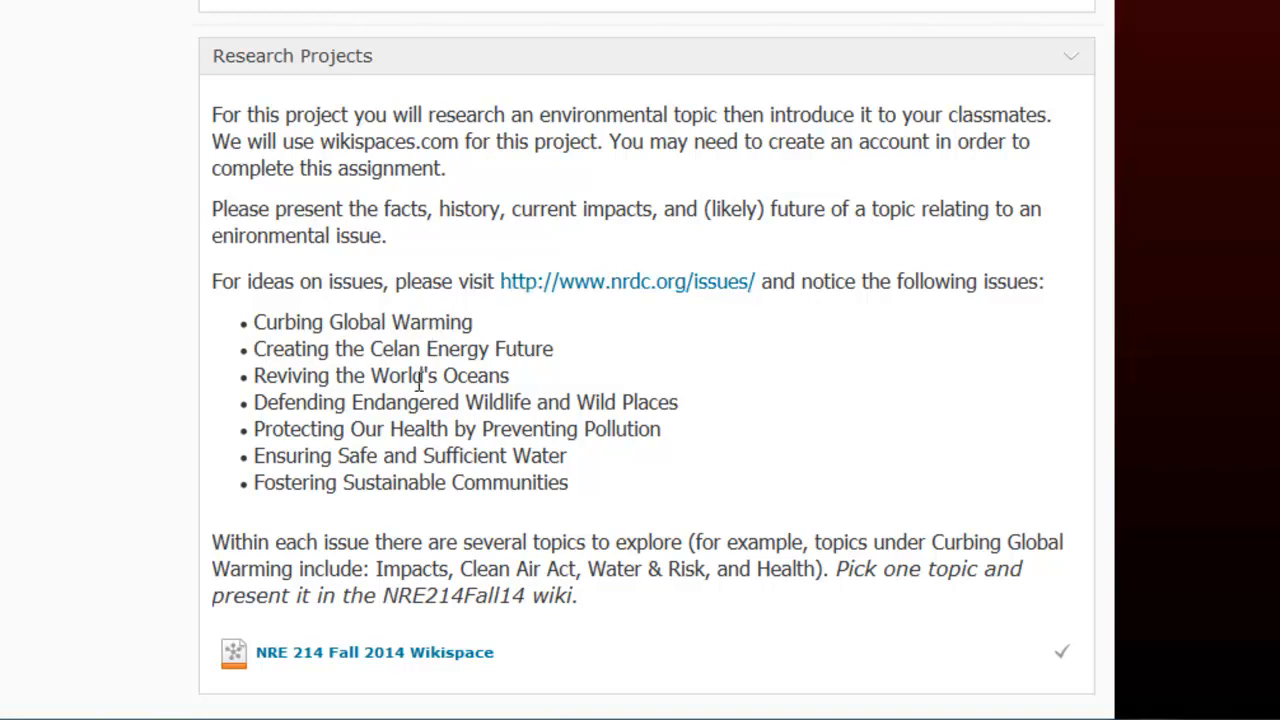
{"action": "mouse_move", "coordinate": [418, 491]}
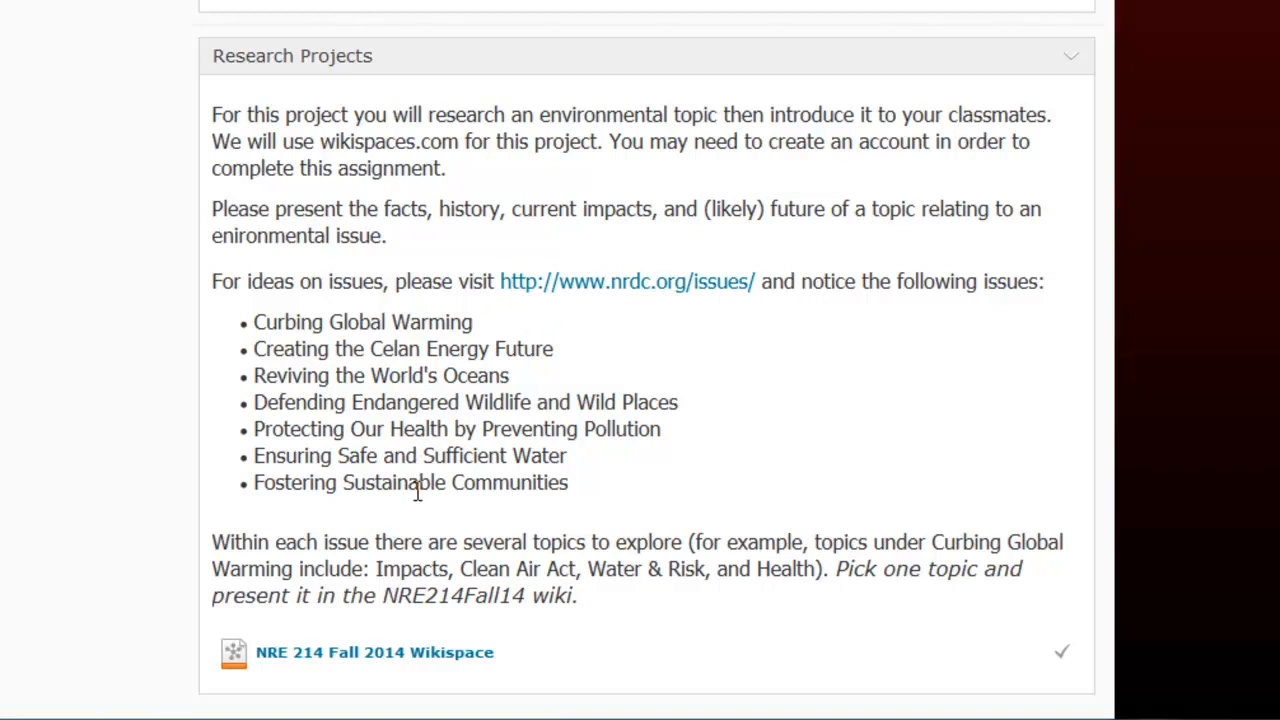
Browse NRDC's 'Creating the Clean Energy Future' page, then return to the Module Three tab.
{"action": "left_click", "coordinate": [627, 281]}
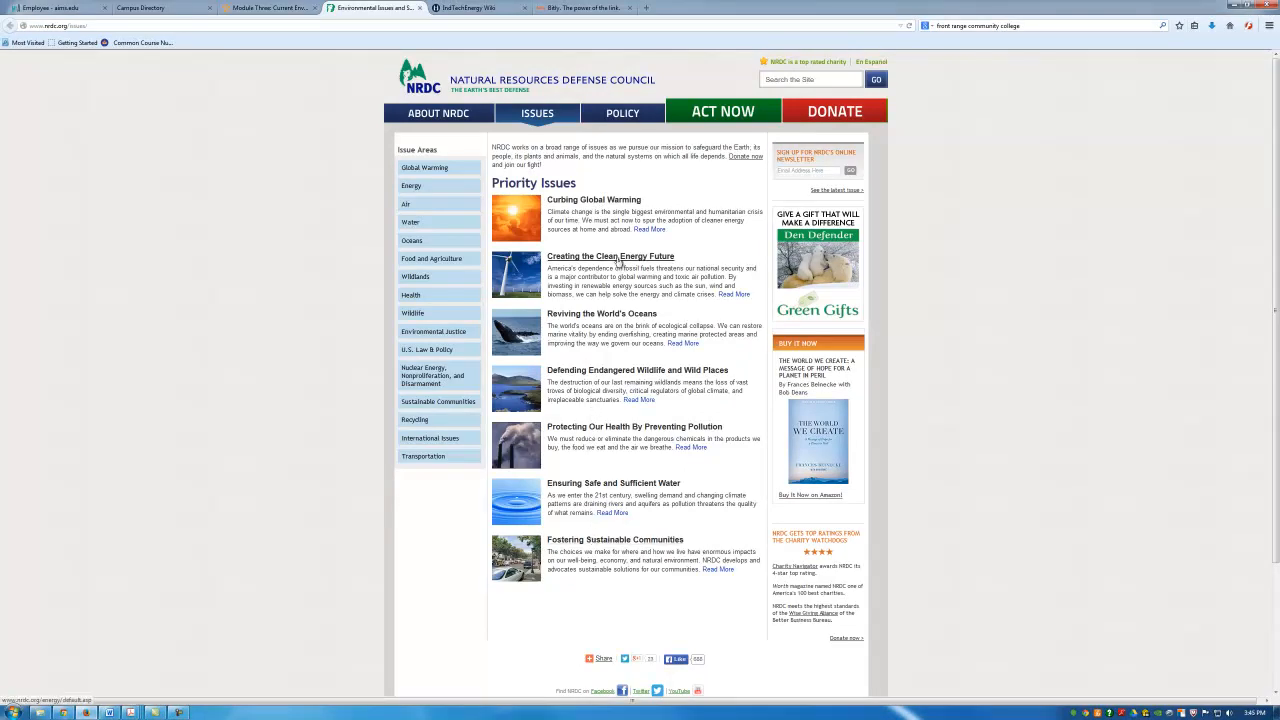
{"action": "left_click", "coordinate": [411, 185]}
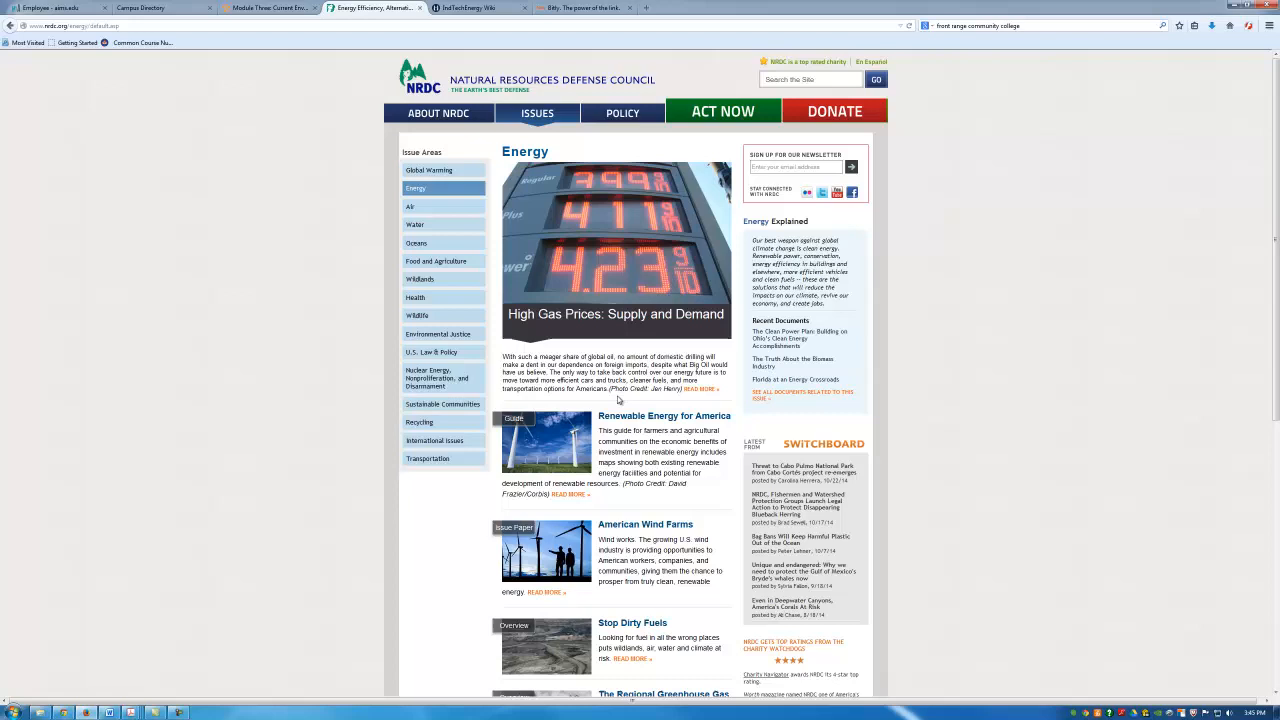
{"action": "scroll", "scroll_direction": "down", "scroll_amount": 3}
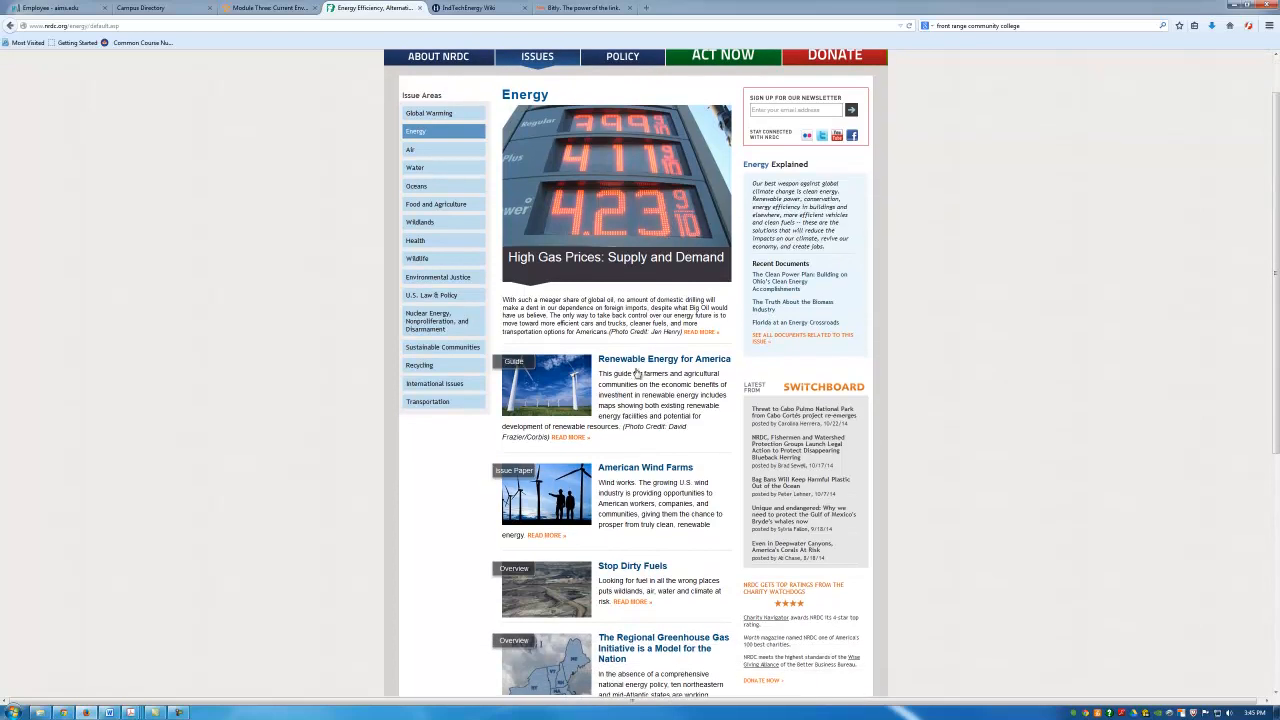
{"action": "mouse_move", "coordinate": [624, 618]}
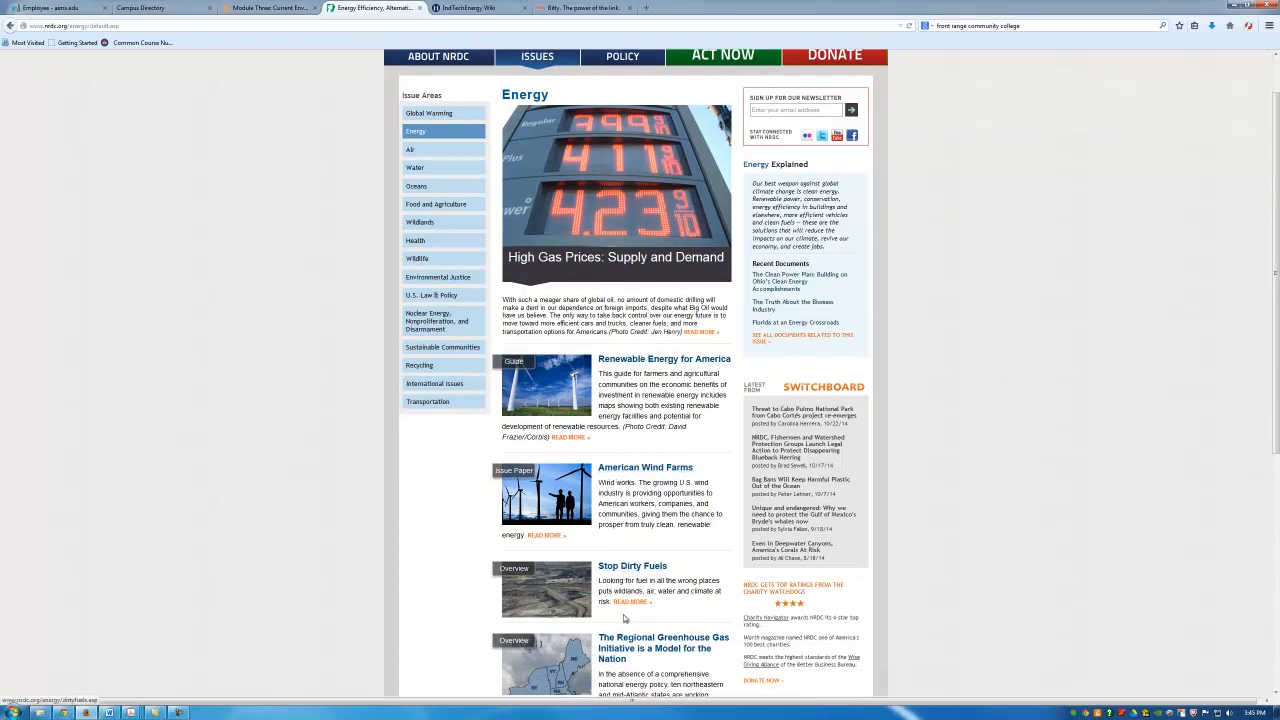
{"action": "scroll", "scroll_direction": "down", "scroll_amount": 3}
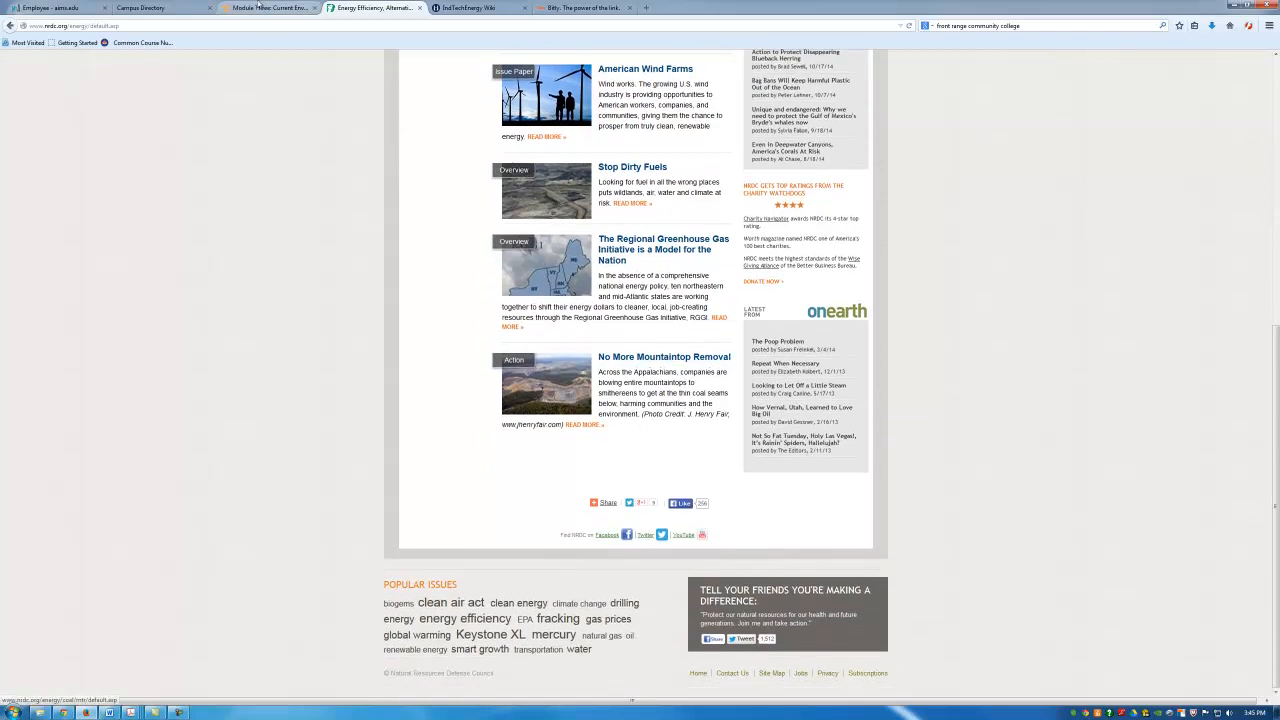
{"action": "left_click", "coordinate": [270, 8]}
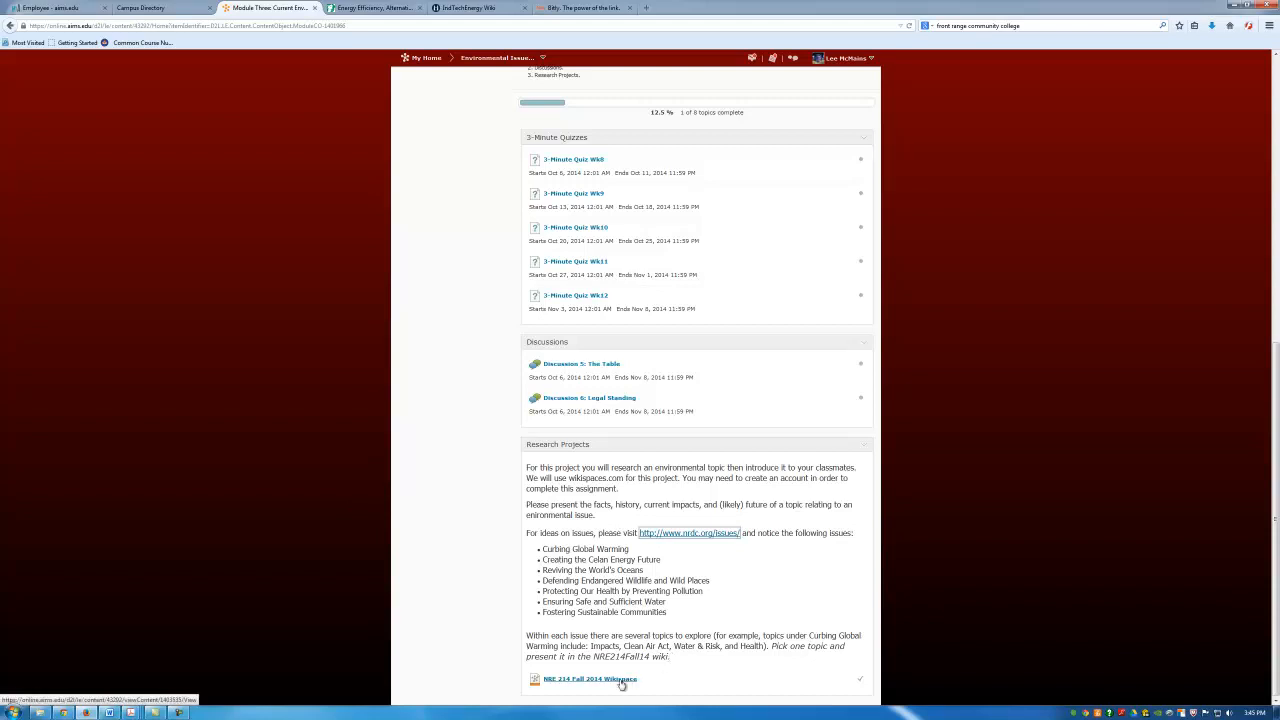
{"action": "left_click", "coordinate": [589, 680]}
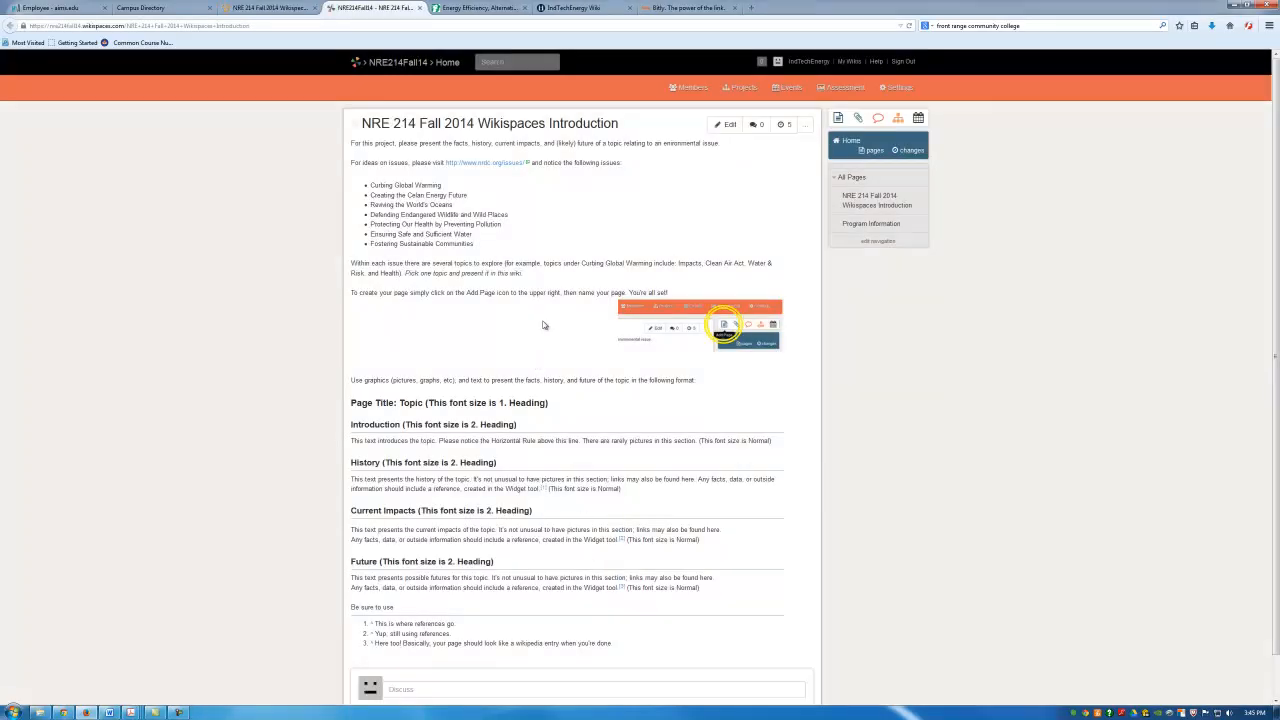
{"action": "mouse_move", "coordinate": [548, 324]}
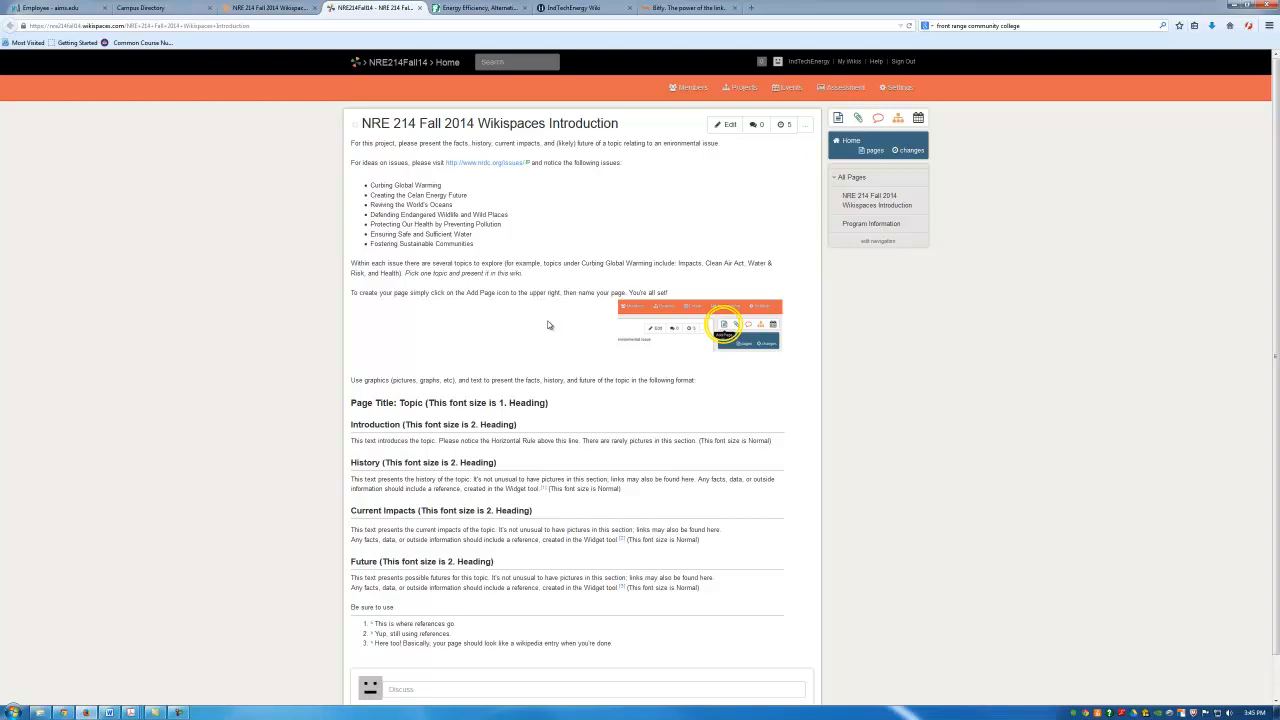
{"action": "mouse_move", "coordinate": [606, 380]}
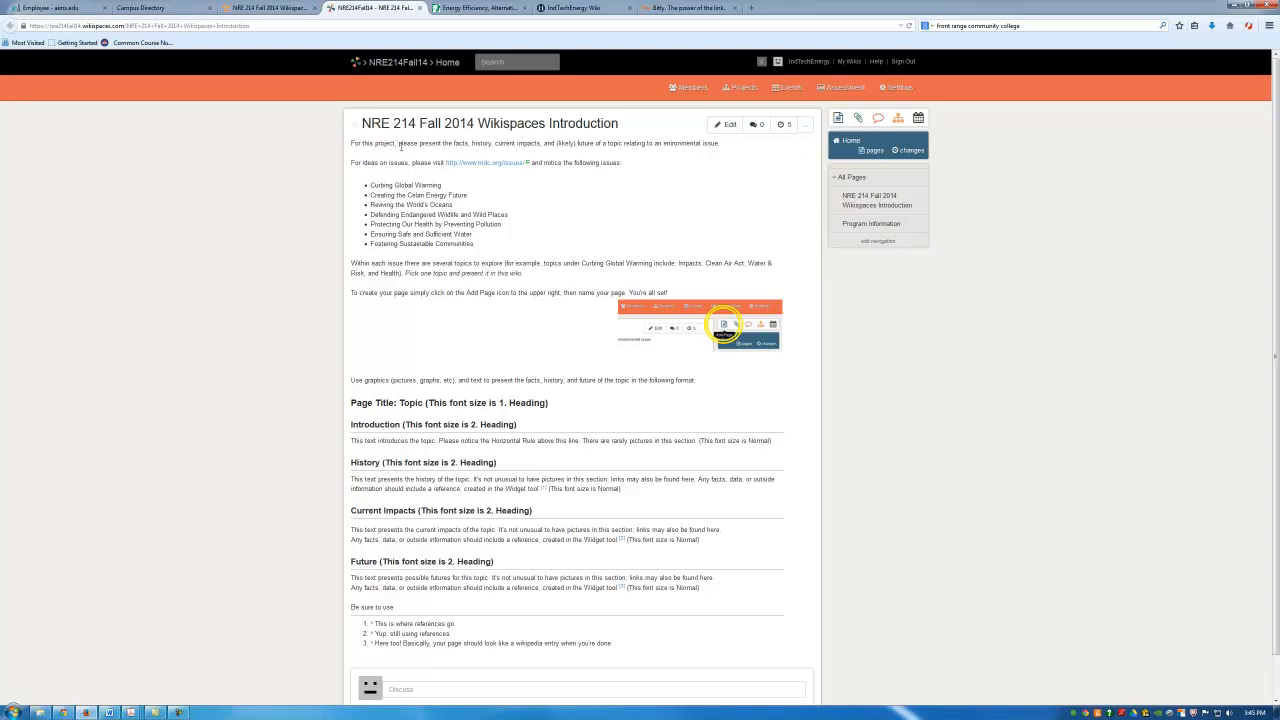
{"action": "mouse_move", "coordinate": [403, 271]}
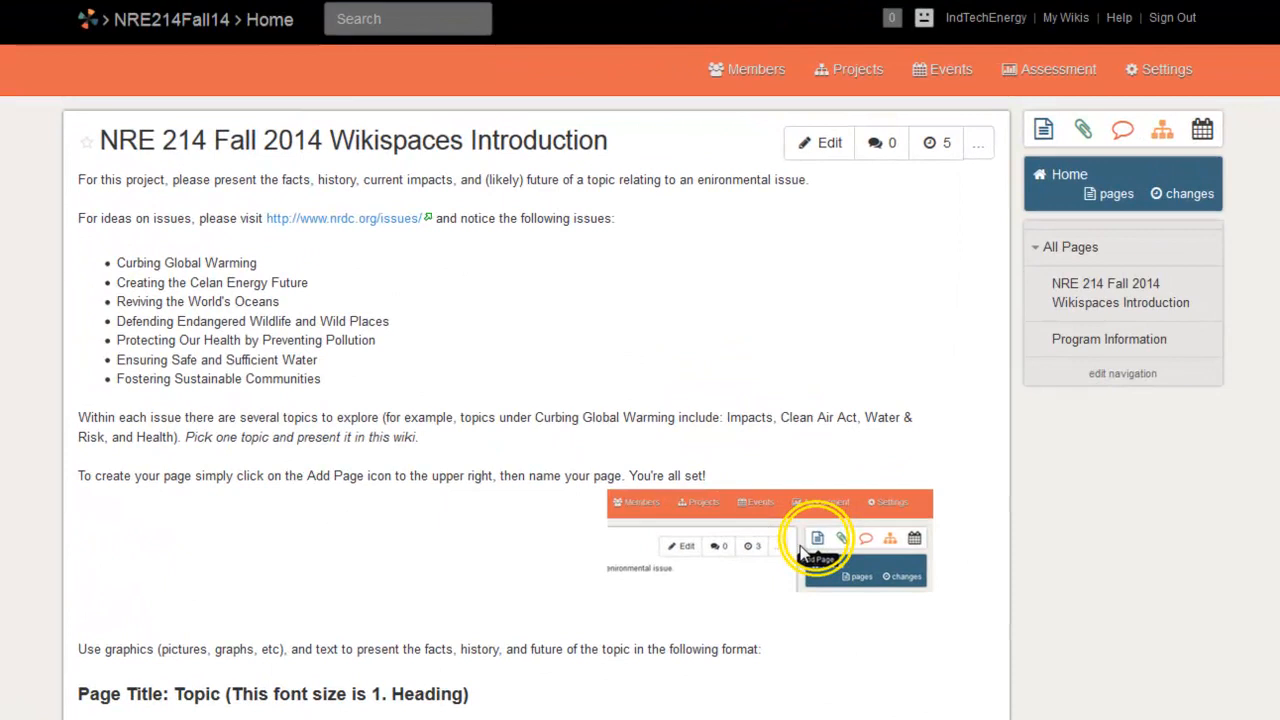
{"action": "mouse_move", "coordinate": [812, 585]}
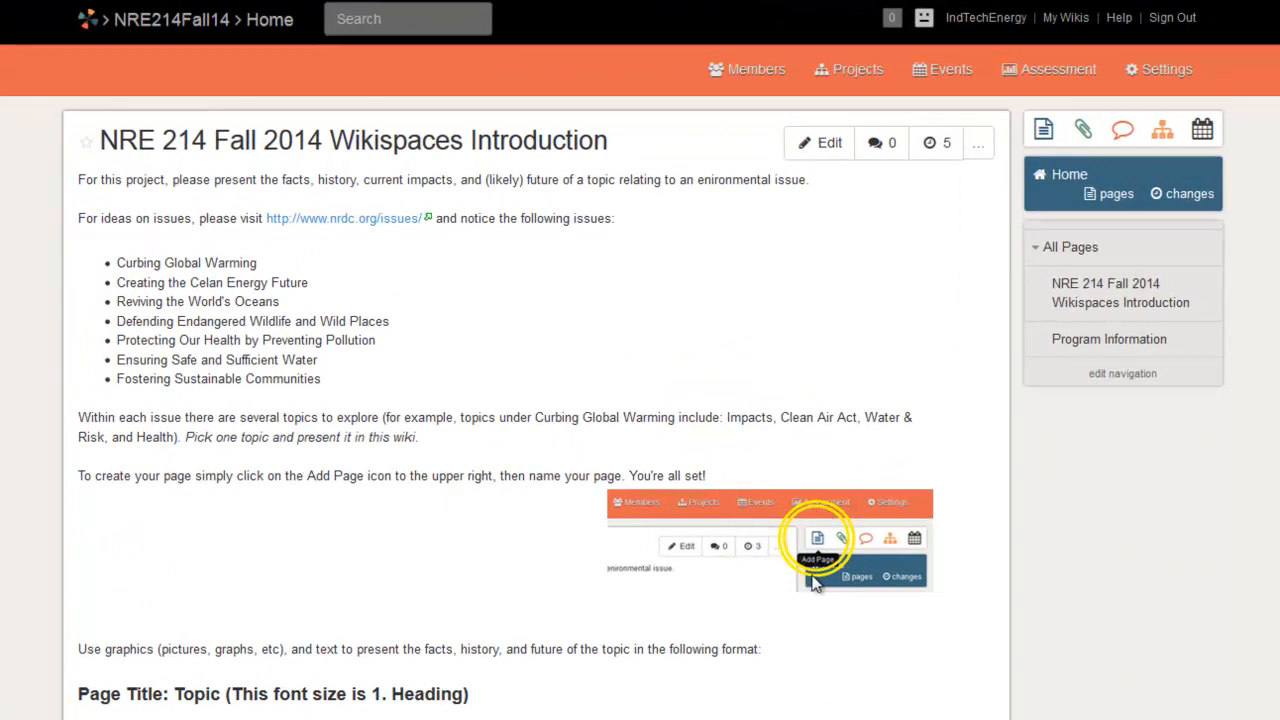
{"action": "mouse_move", "coordinate": [1025, 188]}
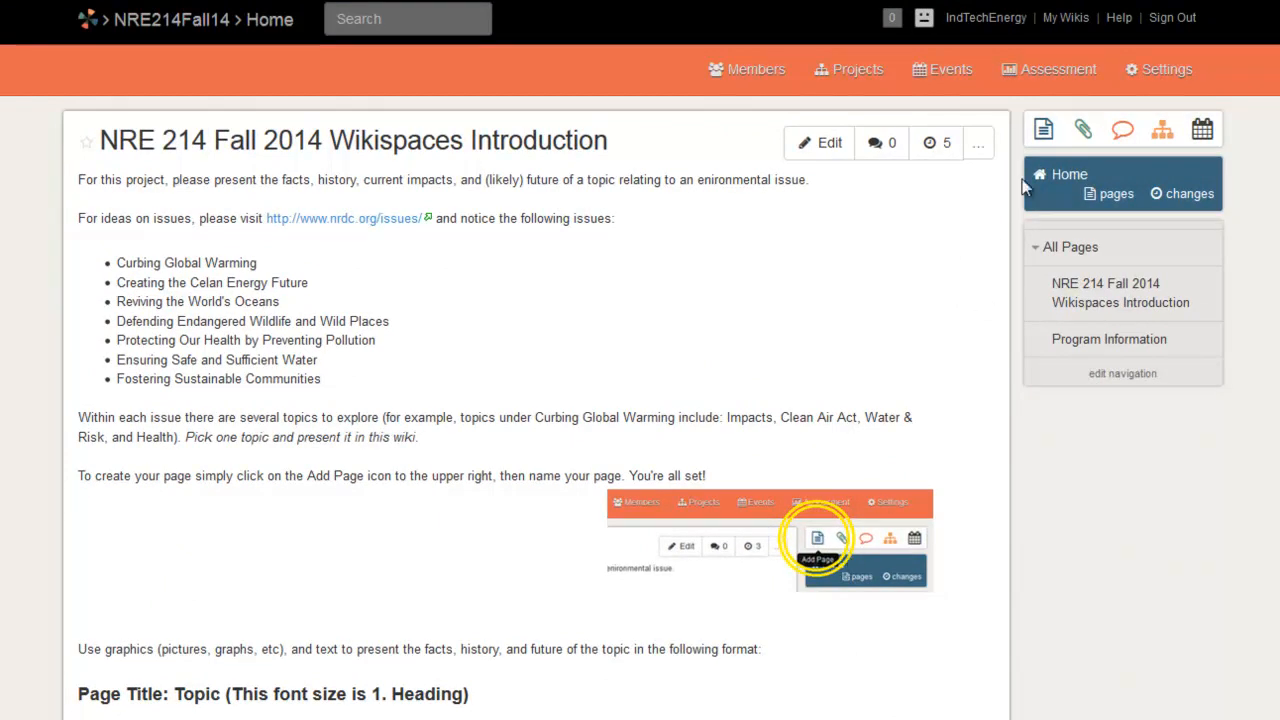
{"action": "mouse_move", "coordinate": [1043, 130]}
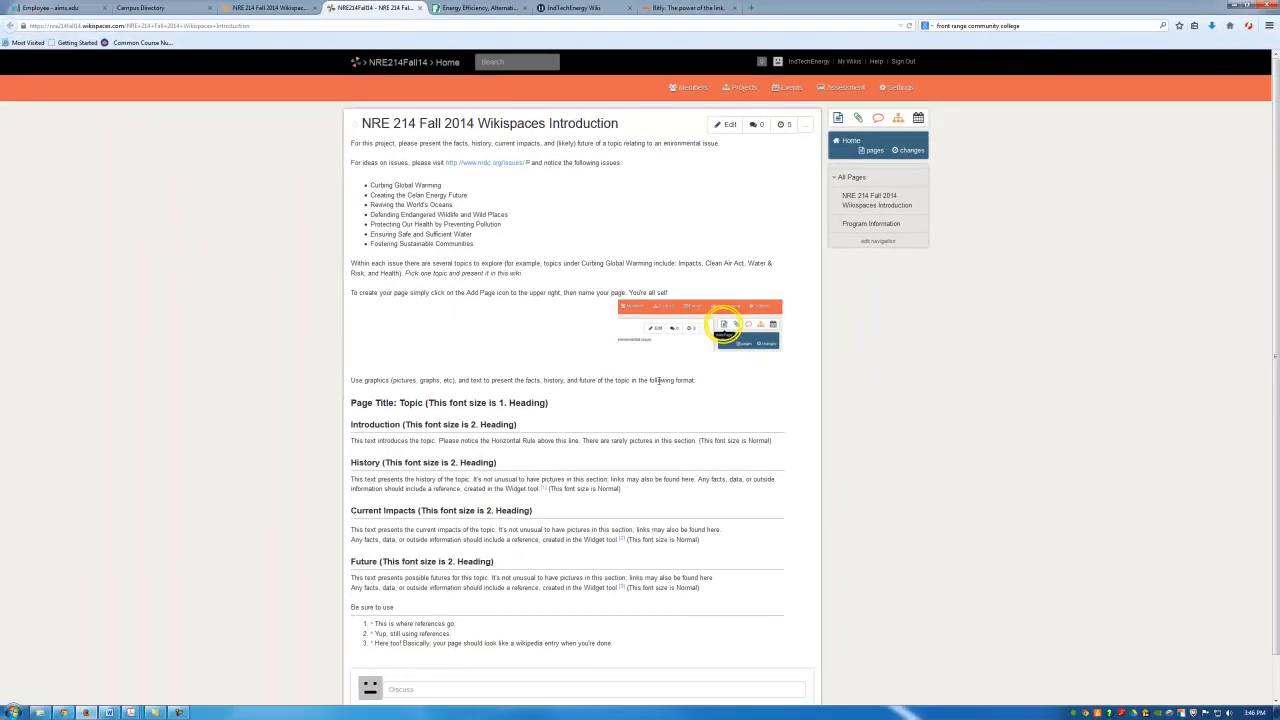
{"action": "mouse_move", "coordinate": [620, 418]}
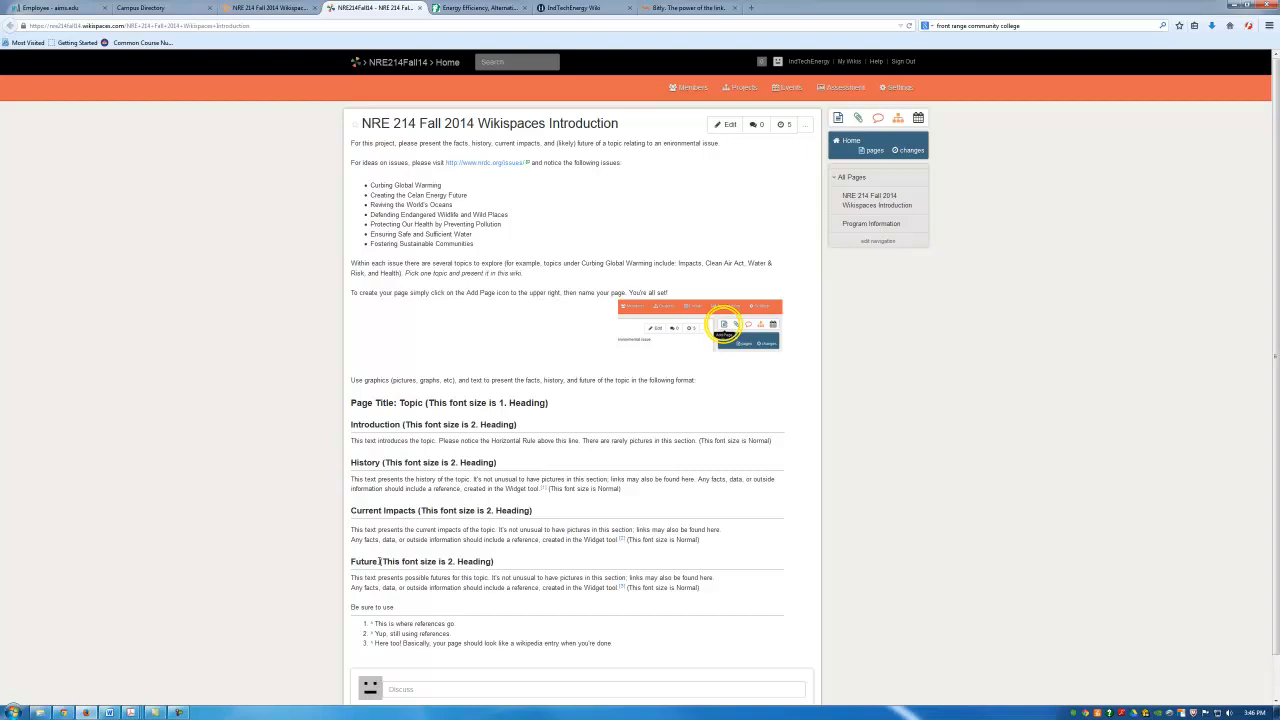
{"action": "mouse_move", "coordinate": [380, 617]}
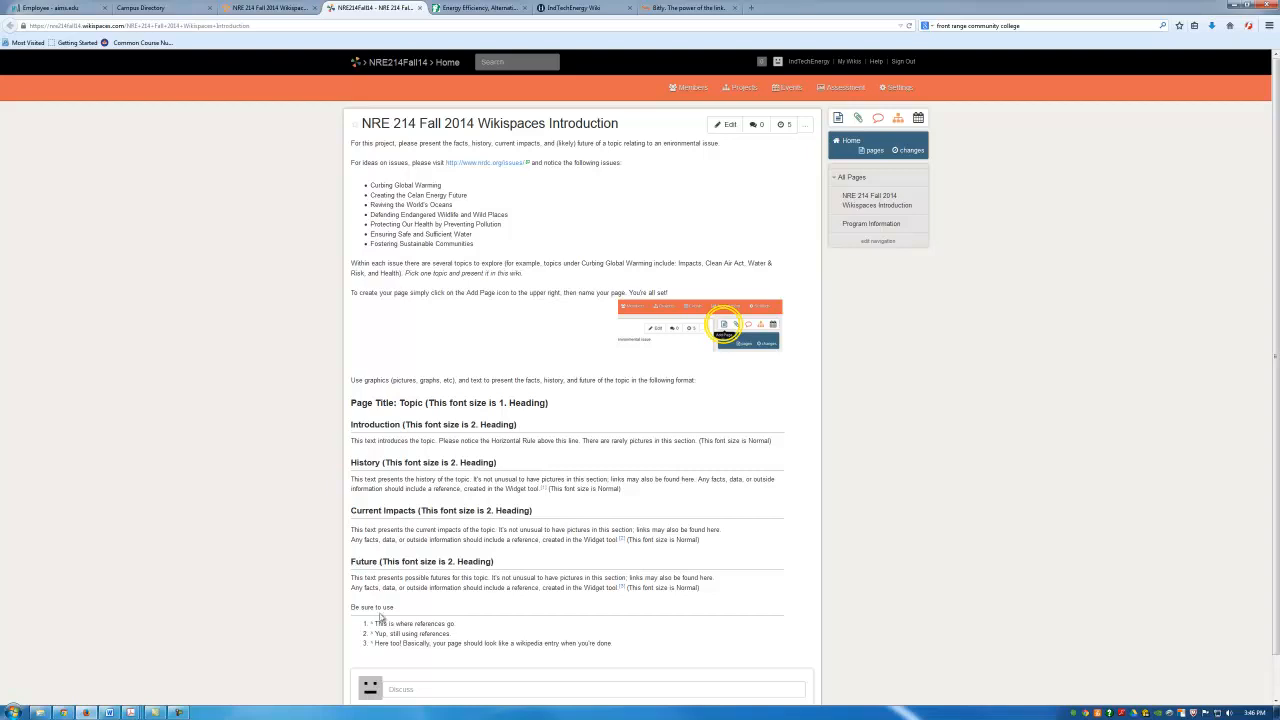
{"action": "mouse_move", "coordinate": [422, 652]}
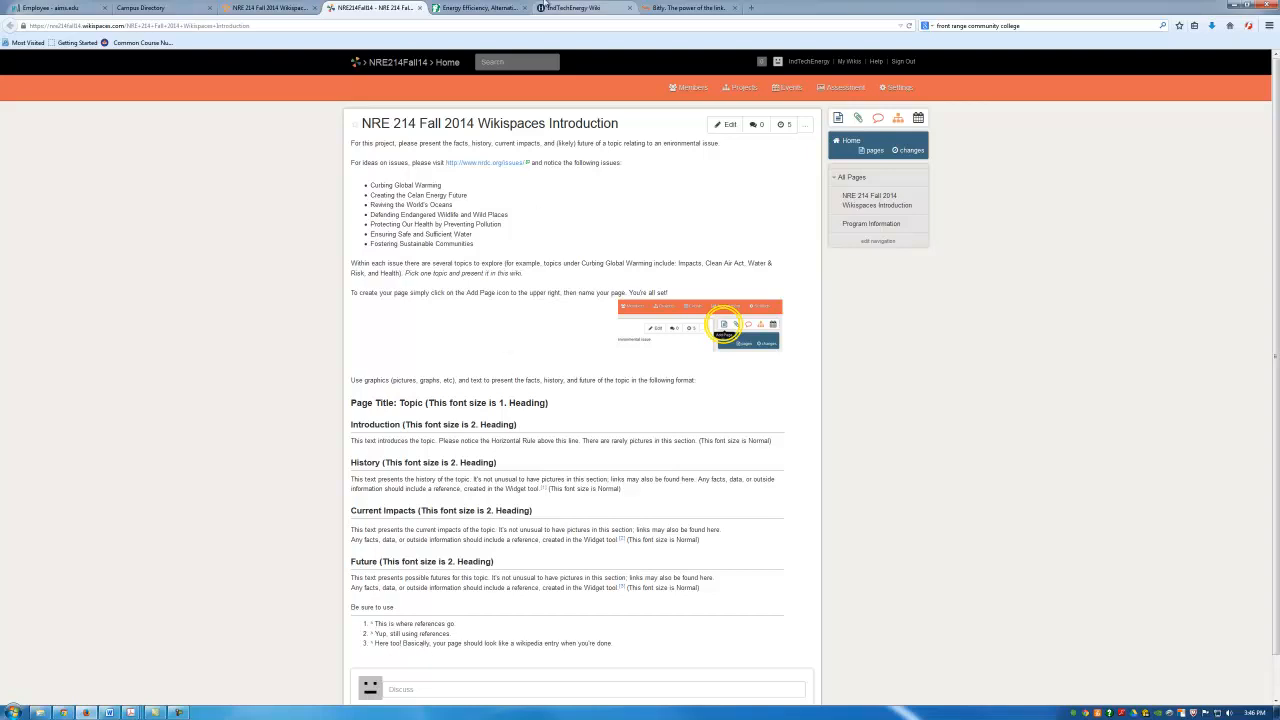
Skim NRDC's 'No More Mountaintop Removal' article, then go back to the wiki Introduction tab.
{"action": "left_click", "coordinate": [478, 8]}
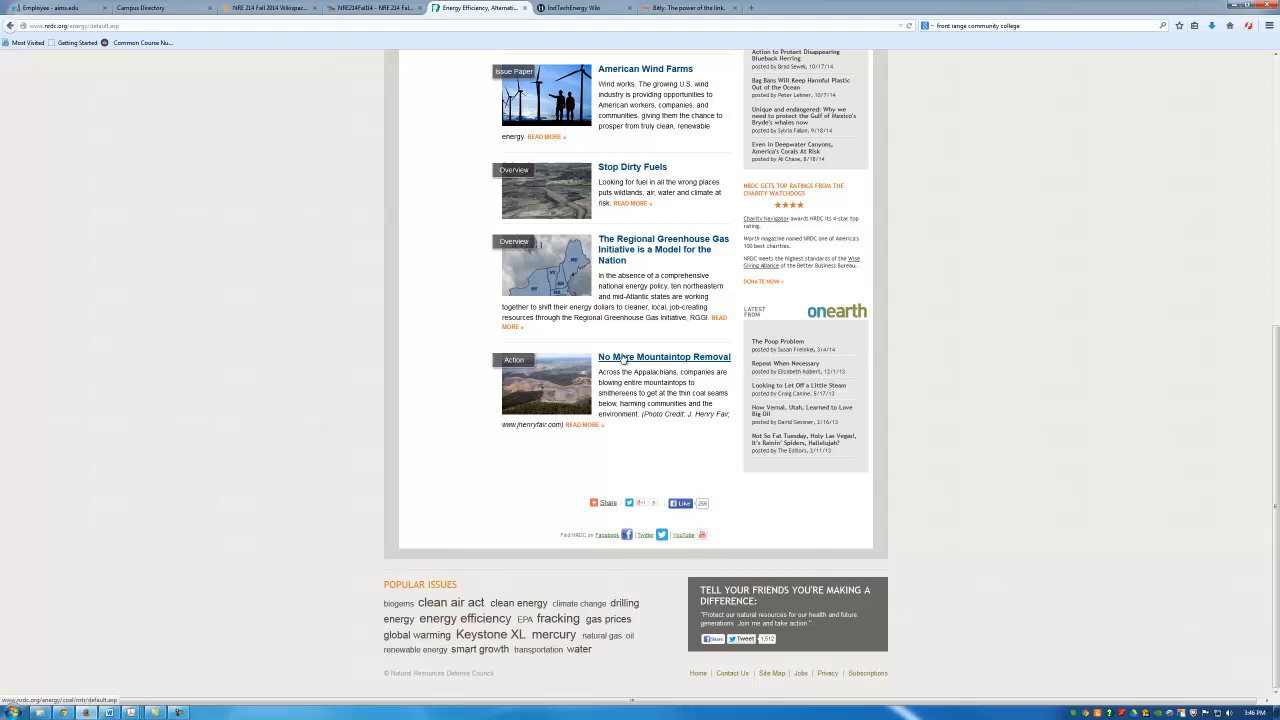
{"action": "left_click", "coordinate": [664, 357]}
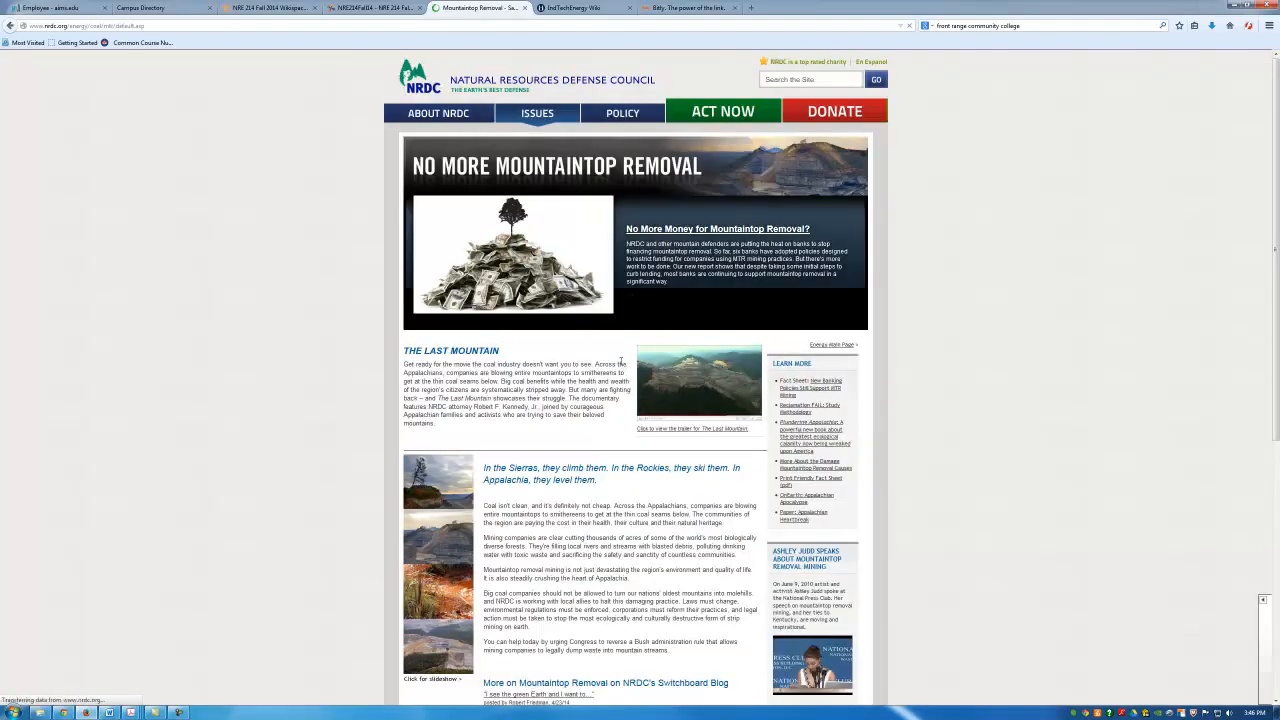
{"action": "scroll", "scroll_direction": "down", "scroll_amount": 3}
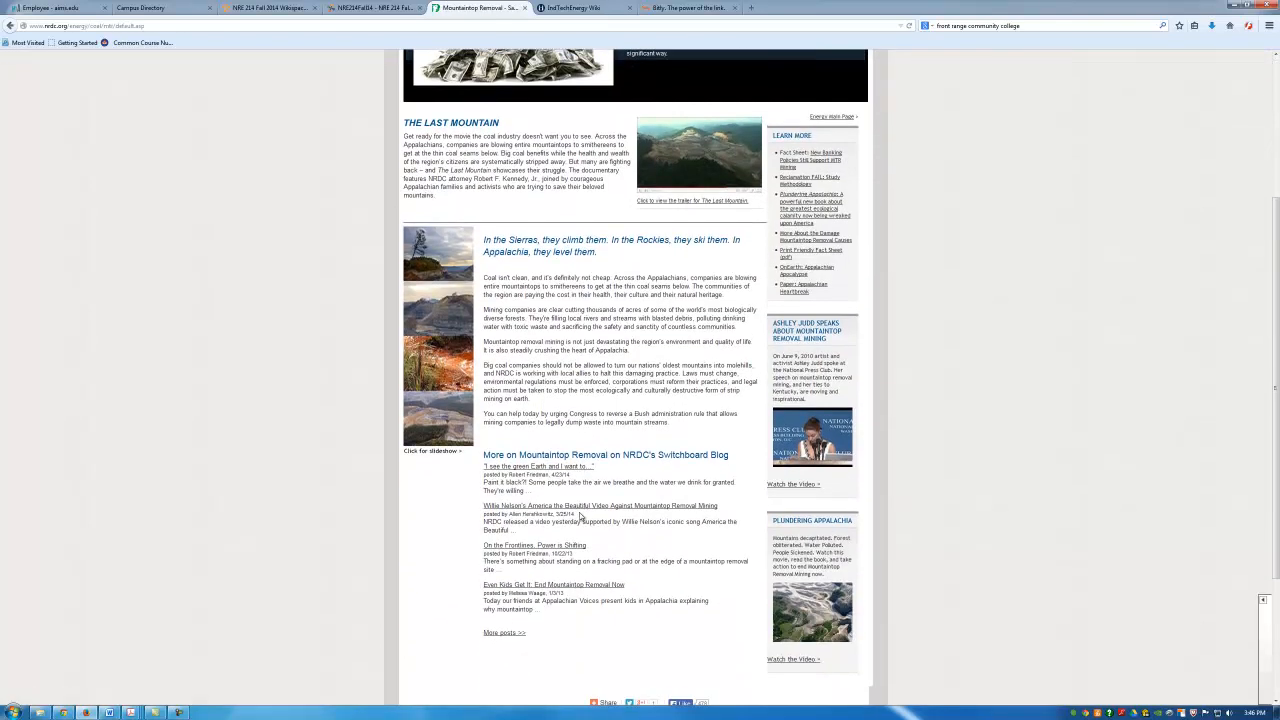
{"action": "scroll", "scroll_direction": "up", "scroll_amount": 3}
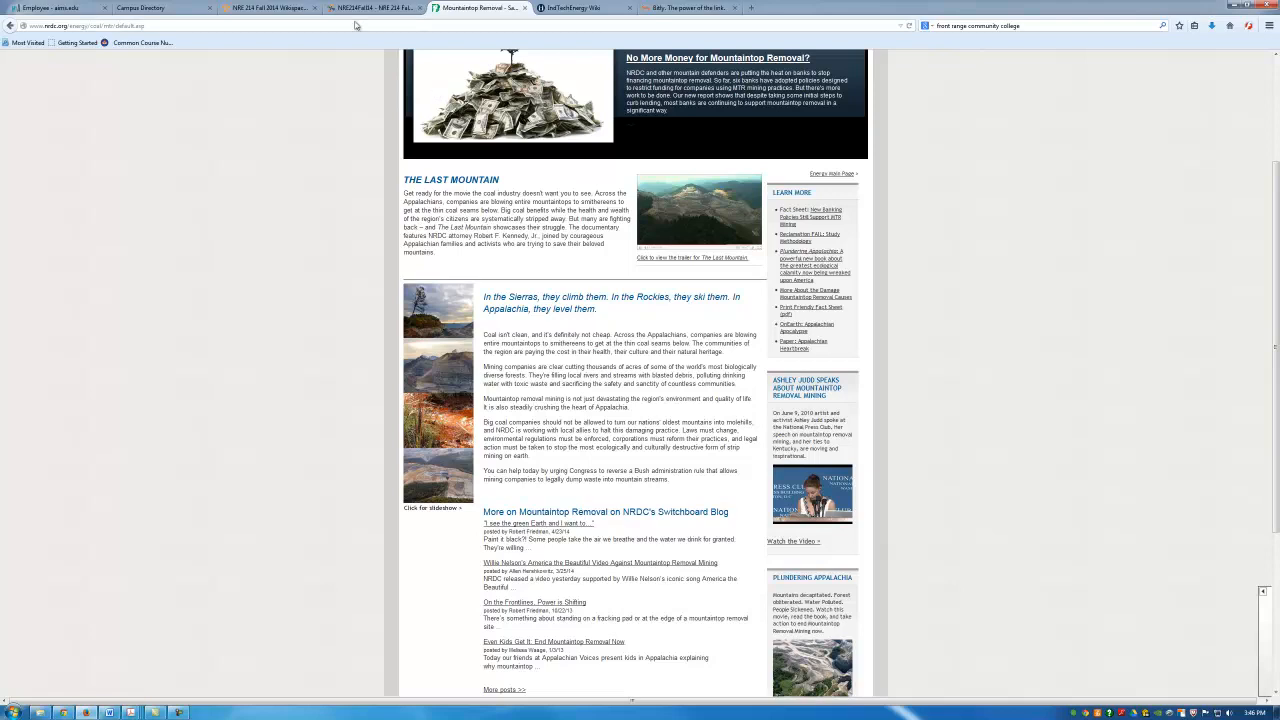
{"action": "left_click", "coordinate": [370, 8]}
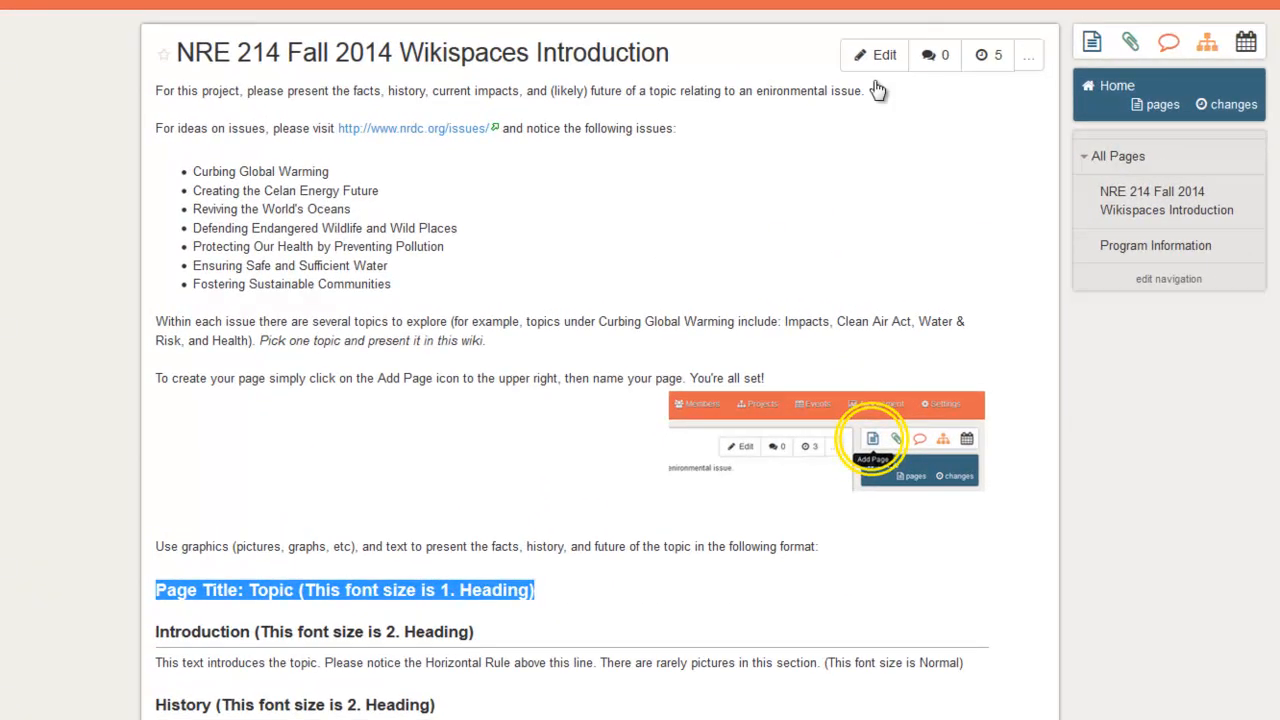
Open the Introduction page in the editor and confirm the Page Title uses 1. Heading.
{"action": "left_click", "coordinate": [875, 54]}
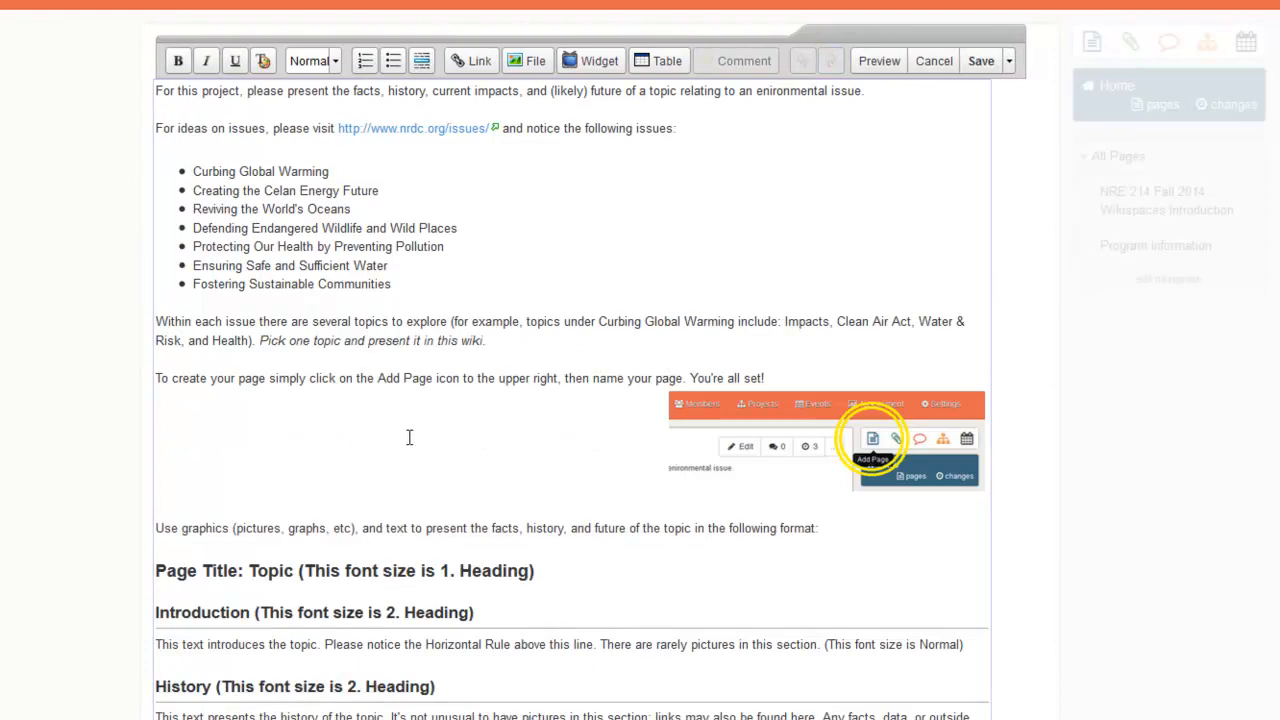
{"action": "triple_click", "coordinate": [344, 570]}
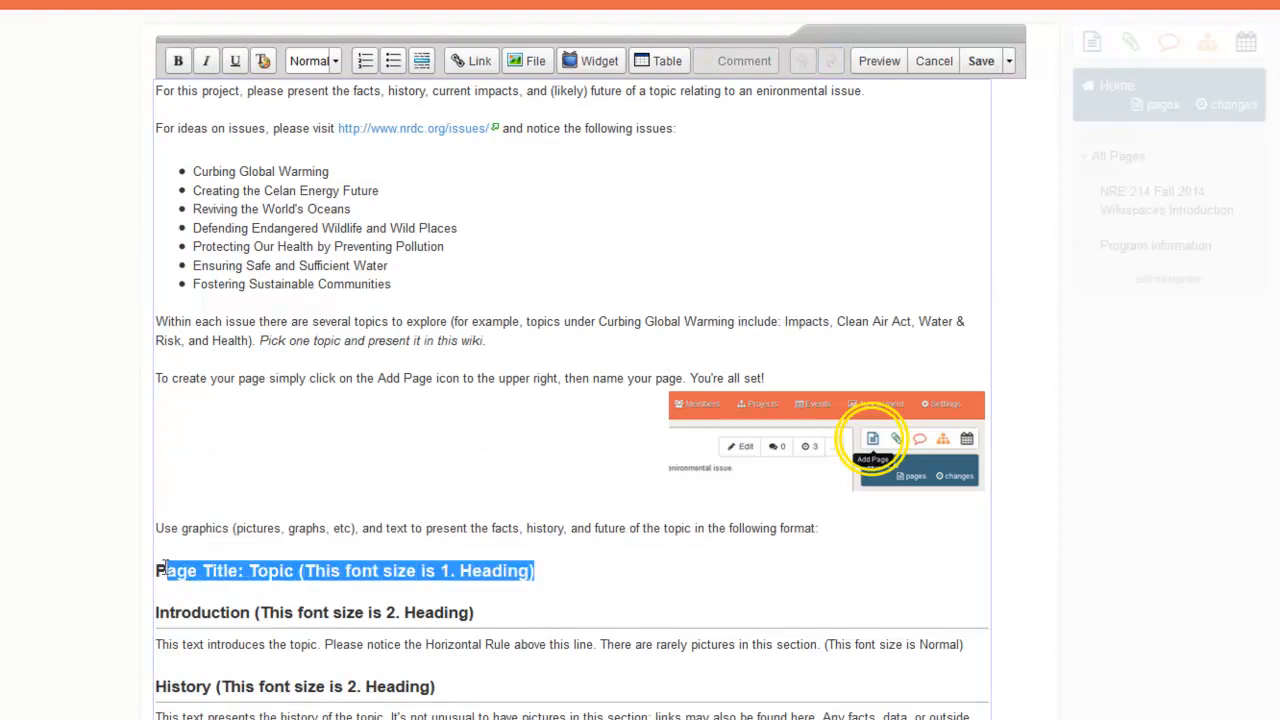
{"action": "left_click", "coordinate": [313, 61]}
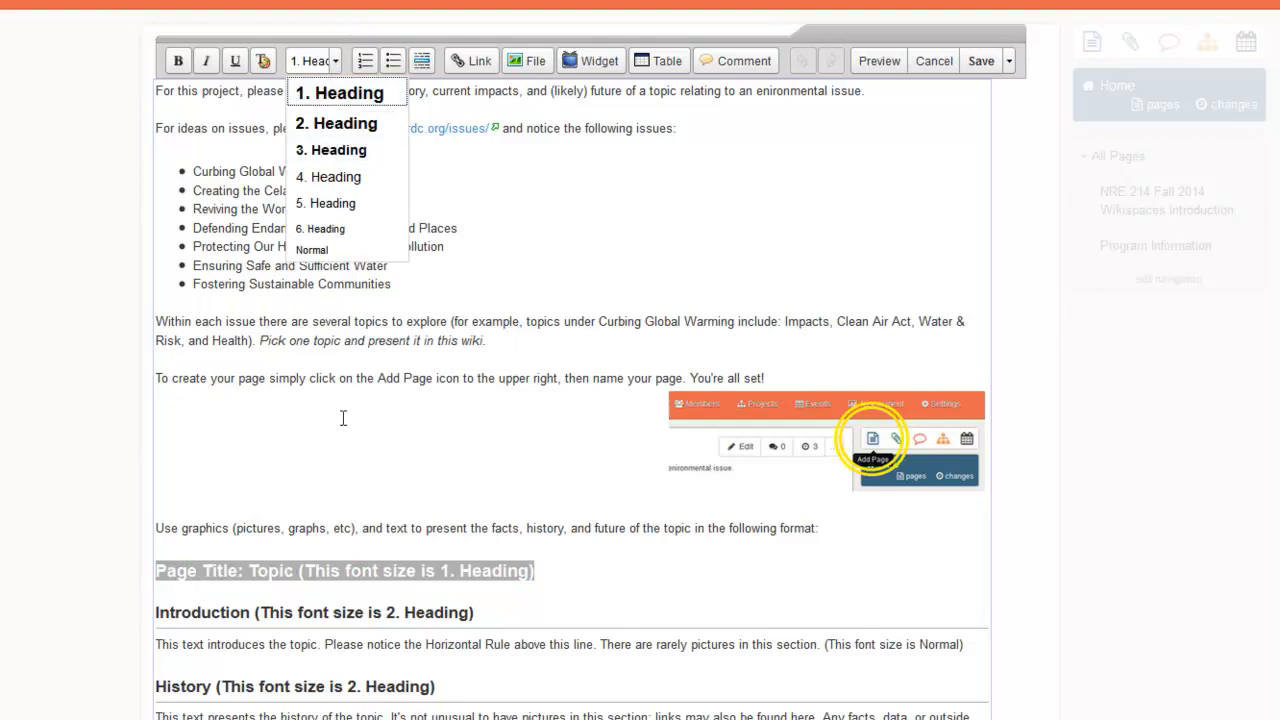
Confirm the Introduction heading is 2. Heading, then inspect the screenshot image's options.
{"action": "left_click", "coordinate": [336, 123]}
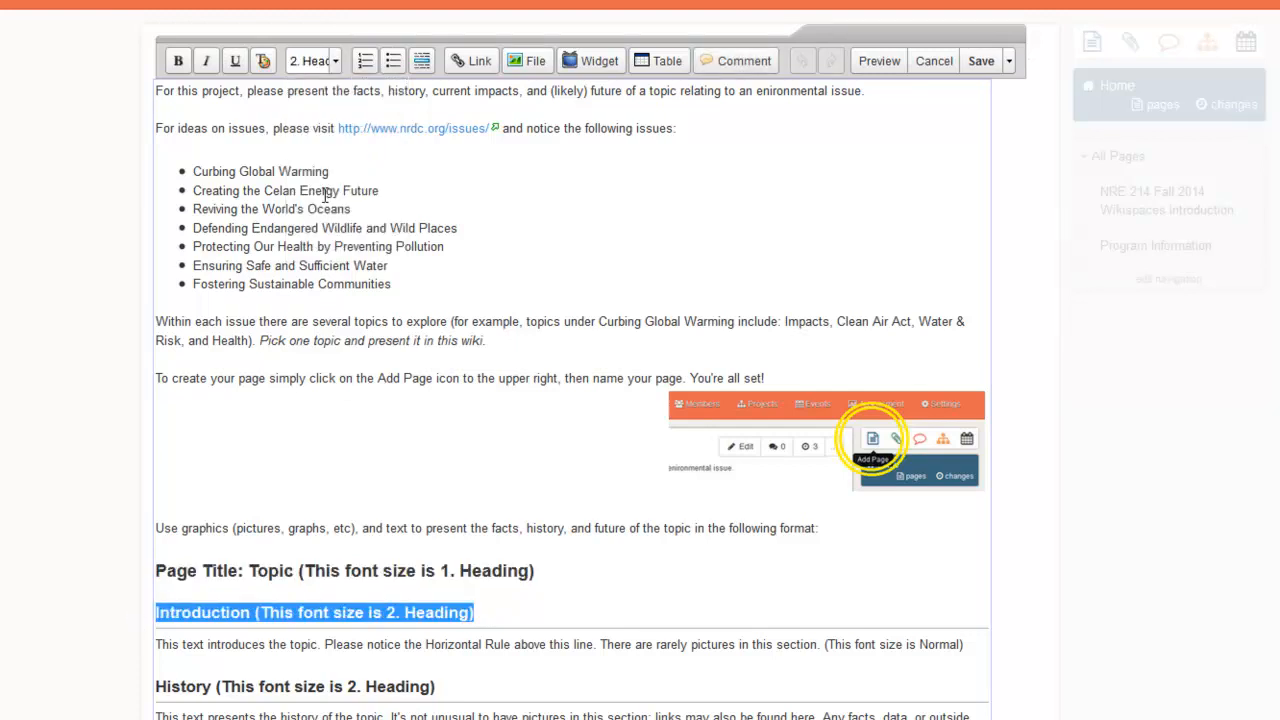
{"action": "left_click", "coordinate": [311, 61]}
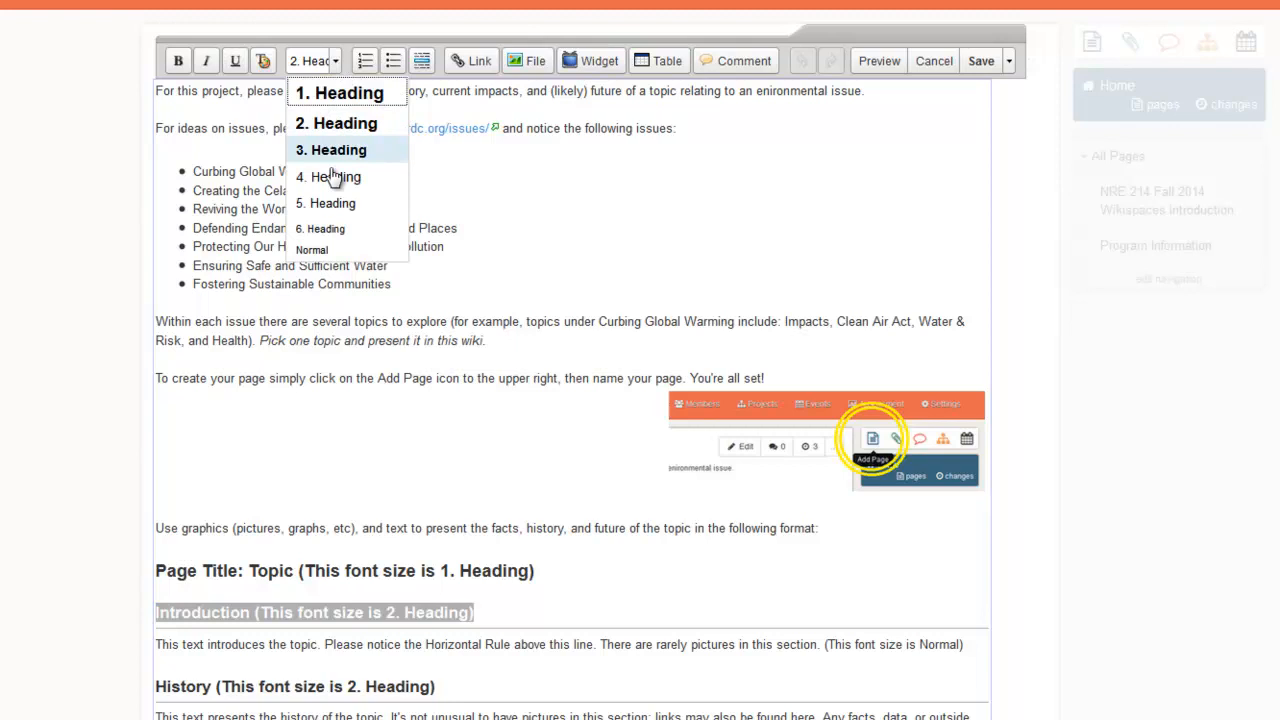
{"action": "left_click", "coordinate": [311, 249]}
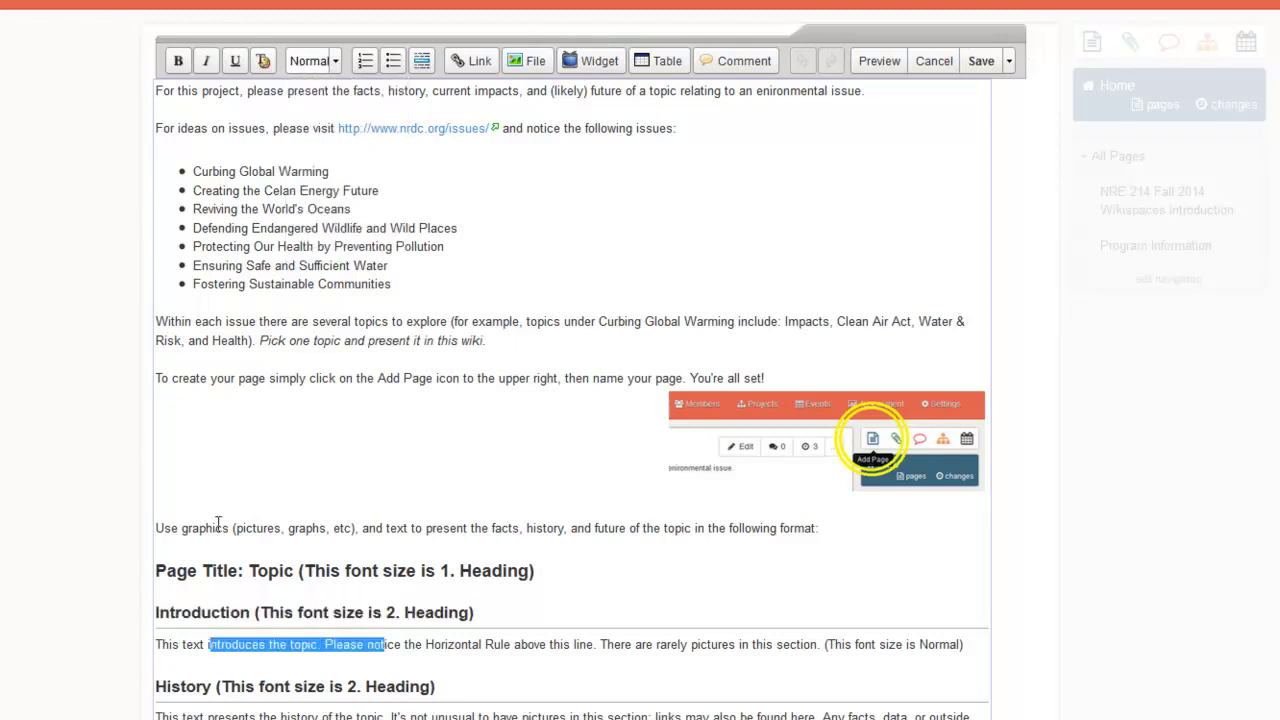
{"action": "left_click", "coordinate": [313, 61]}
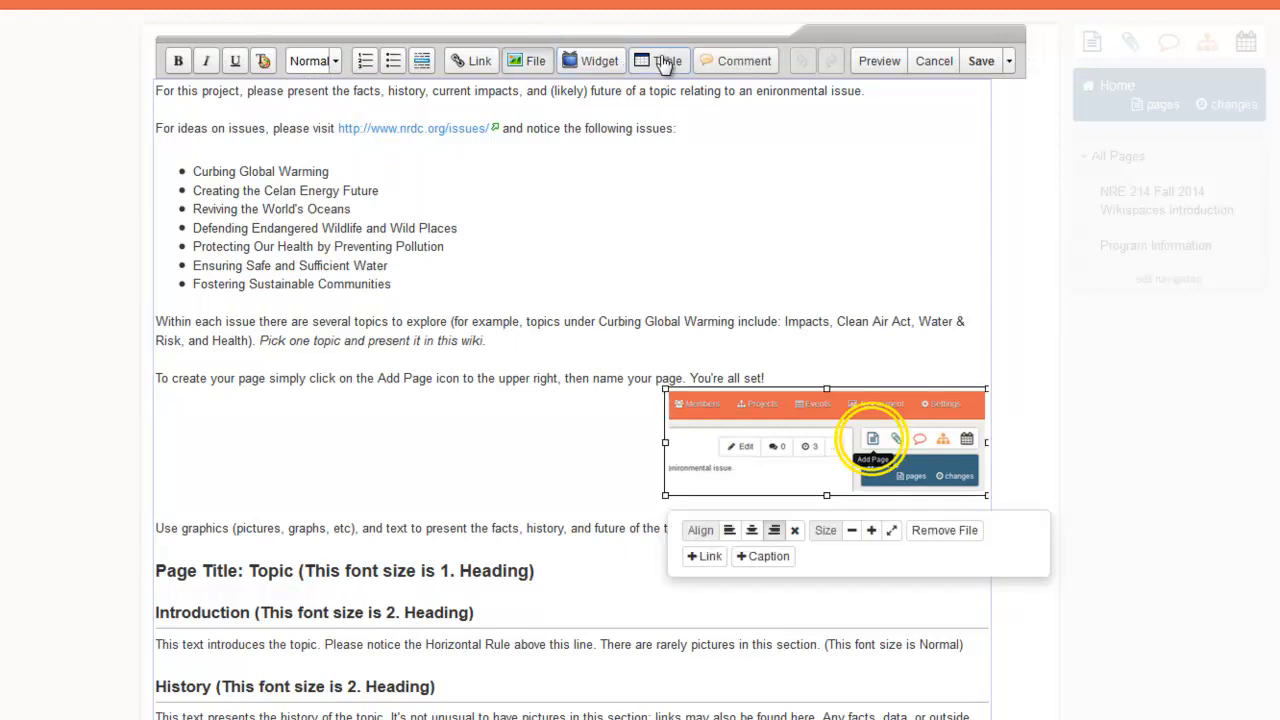
{"action": "mouse_move", "coordinate": [536, 61]}
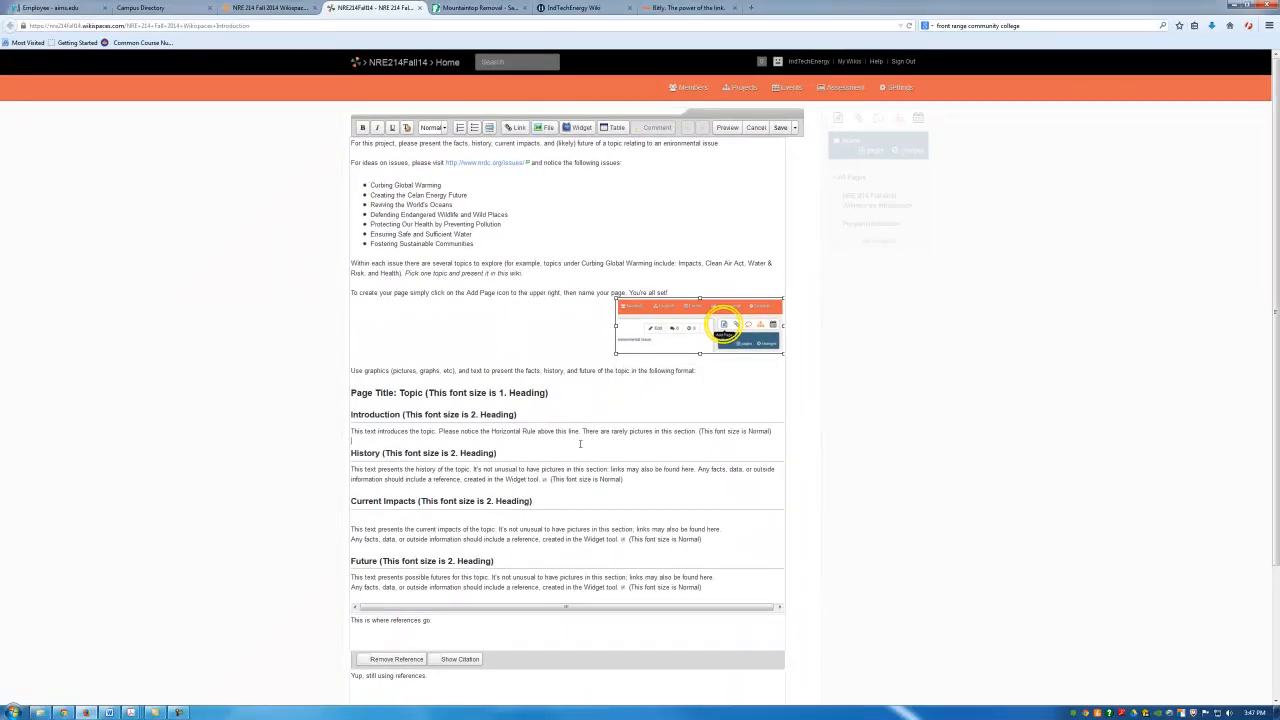
{"action": "scroll", "scroll_direction": "down", "scroll_amount": 3}
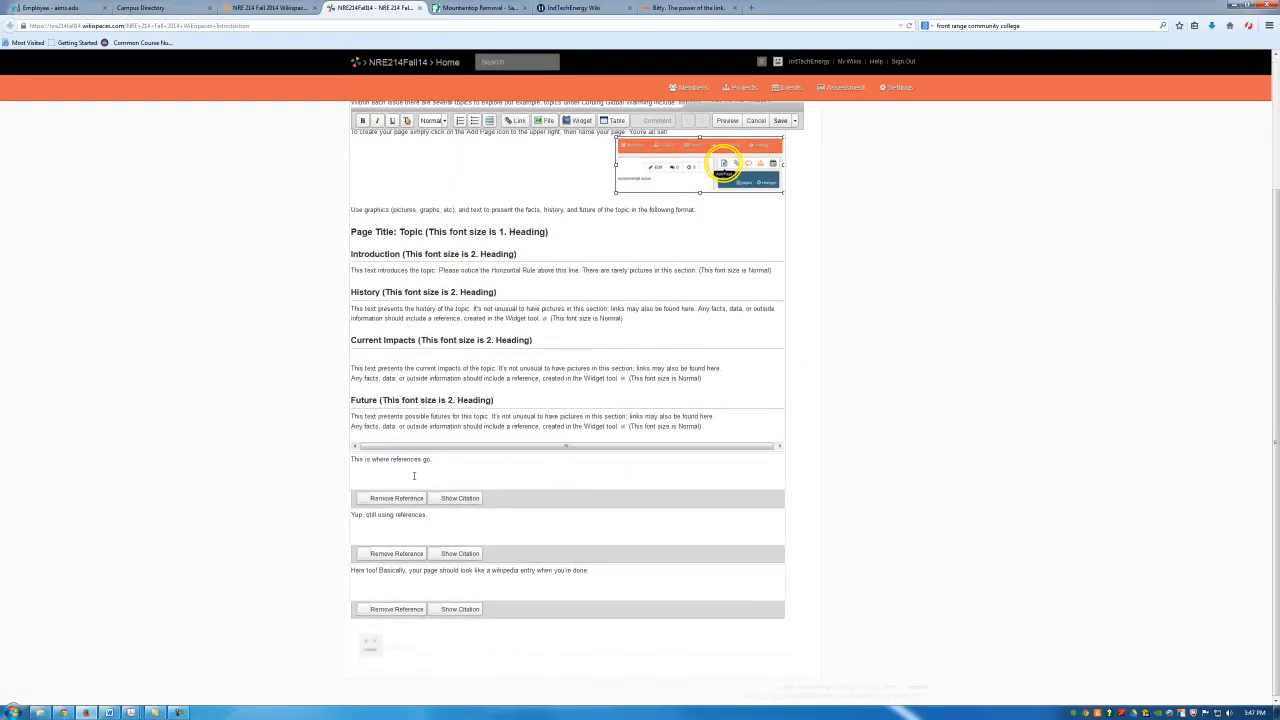
{"action": "mouse_move", "coordinate": [549, 389]}
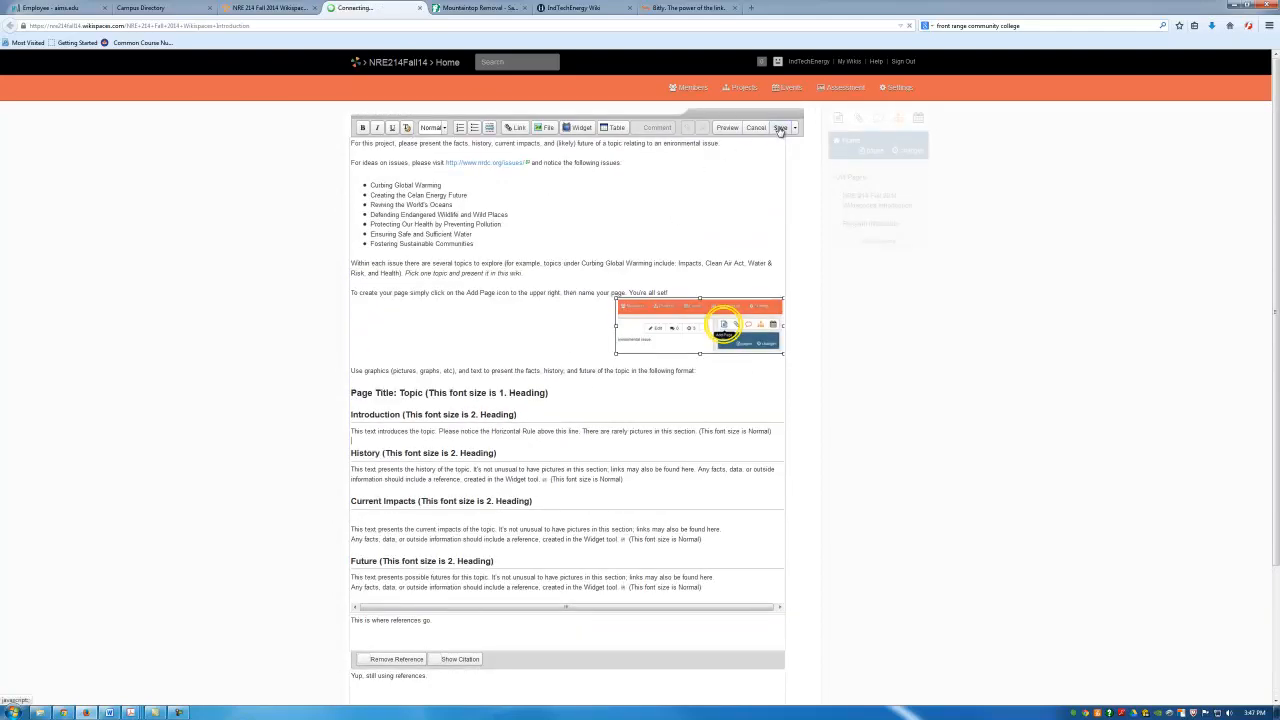
Save and exit the editor; the notice reports no changes were made.
{"action": "left_click", "coordinate": [781, 127]}
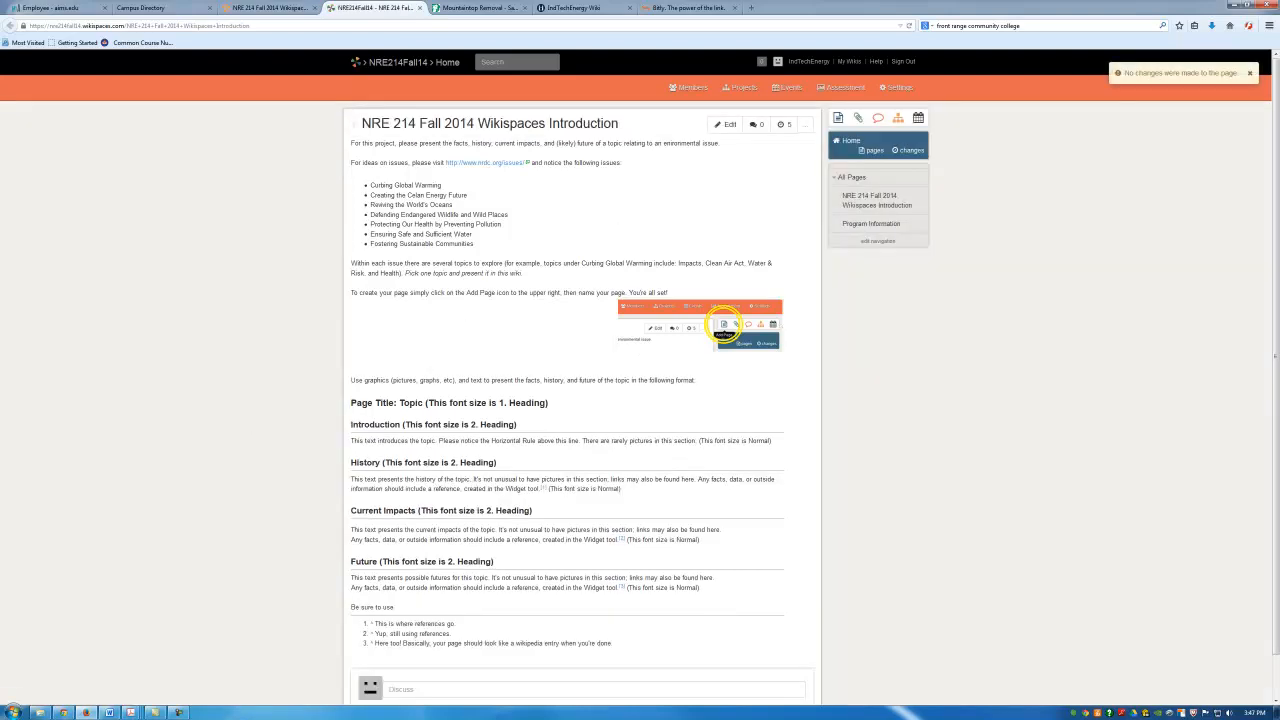